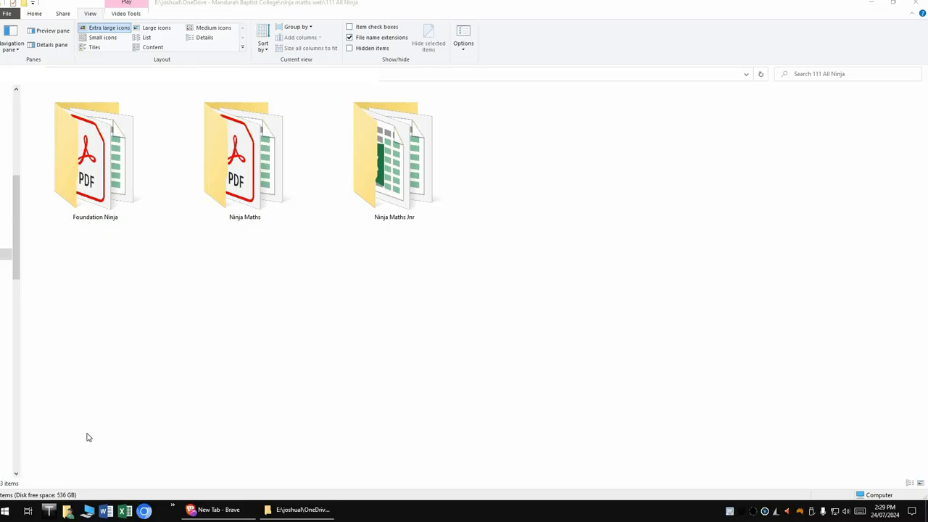
Step: Browse the top-level resource folders and go into the Ninja Maths folder
left_click(96, 157)
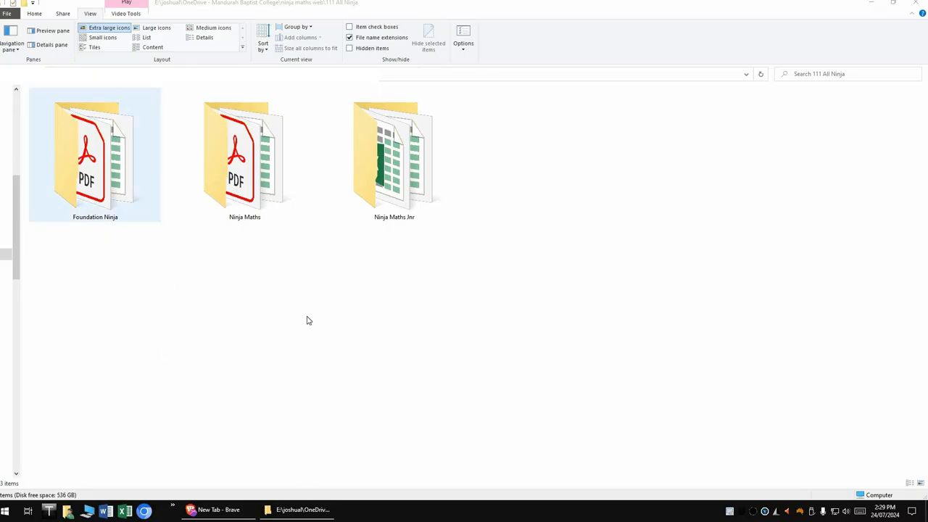
left_click(271, 287)
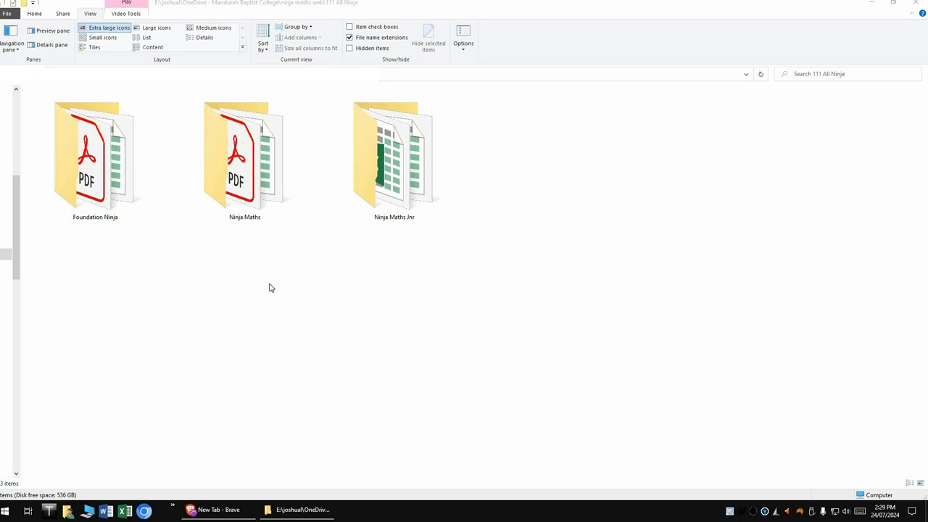
mouse_move(266, 284)
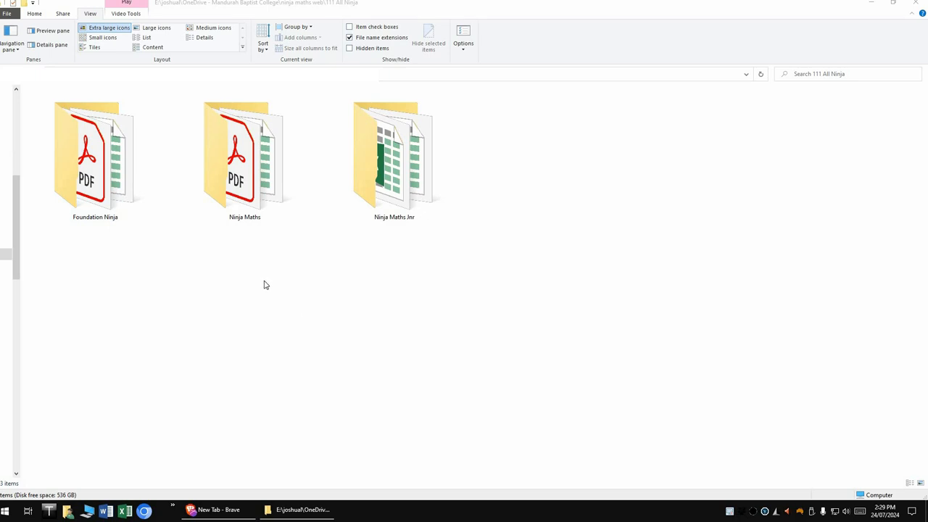
mouse_move(293, 356)
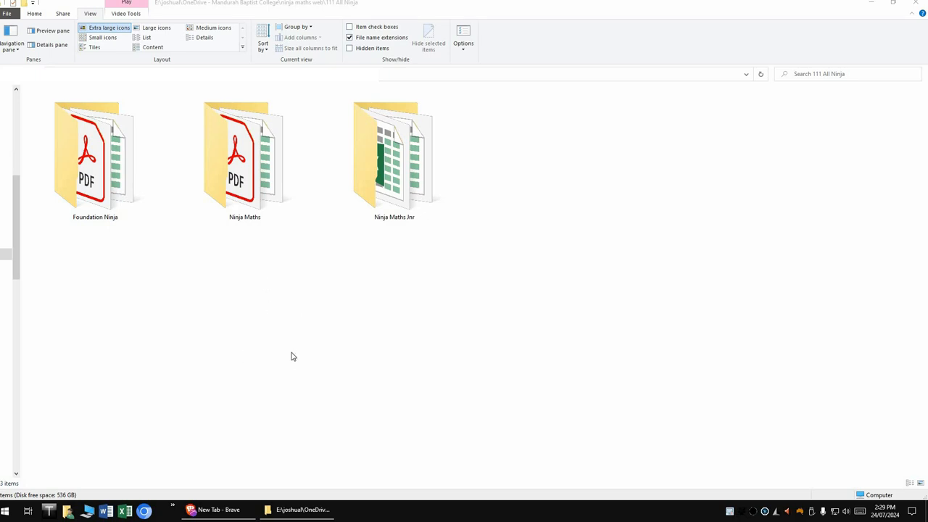
mouse_move(219, 212)
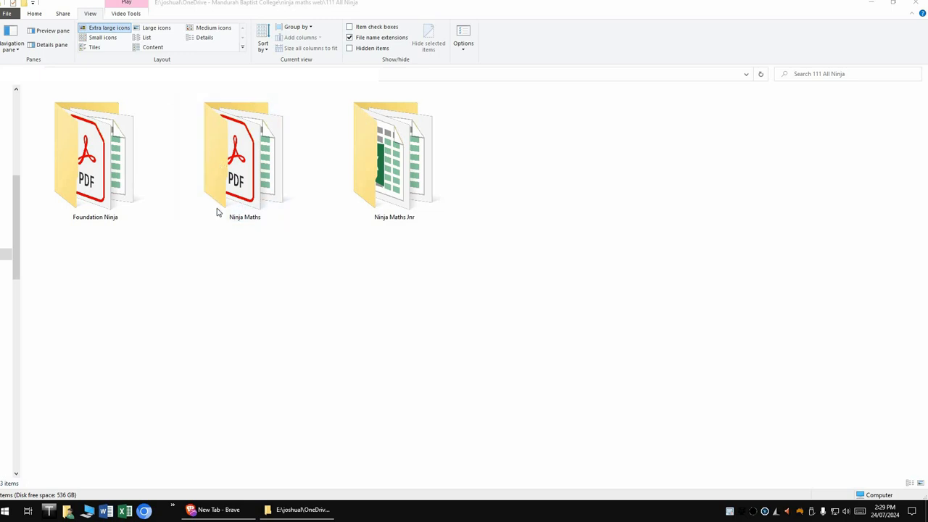
mouse_move(220, 237)
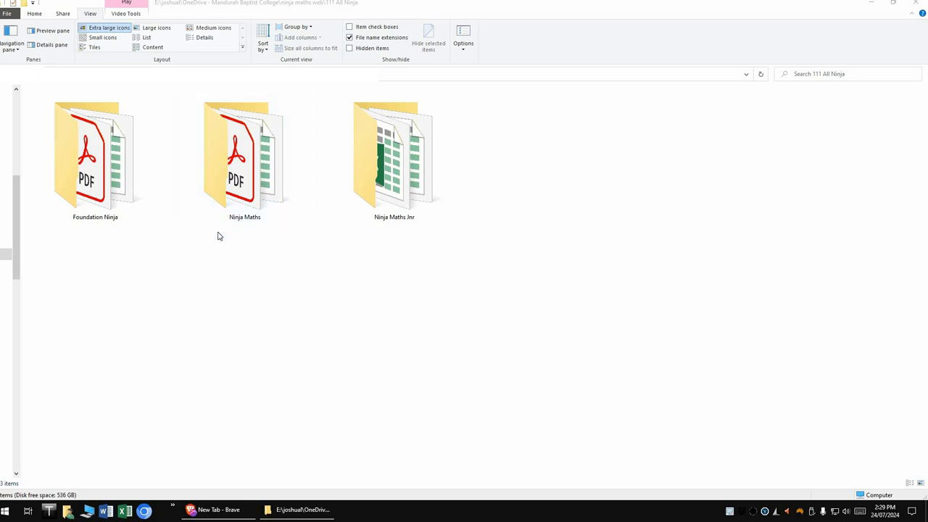
mouse_move(290, 235)
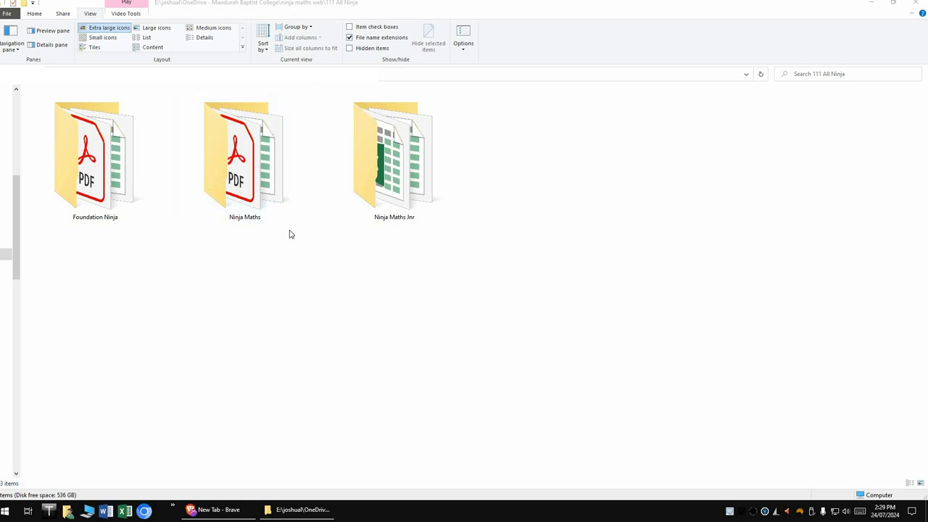
left_click(394, 154)
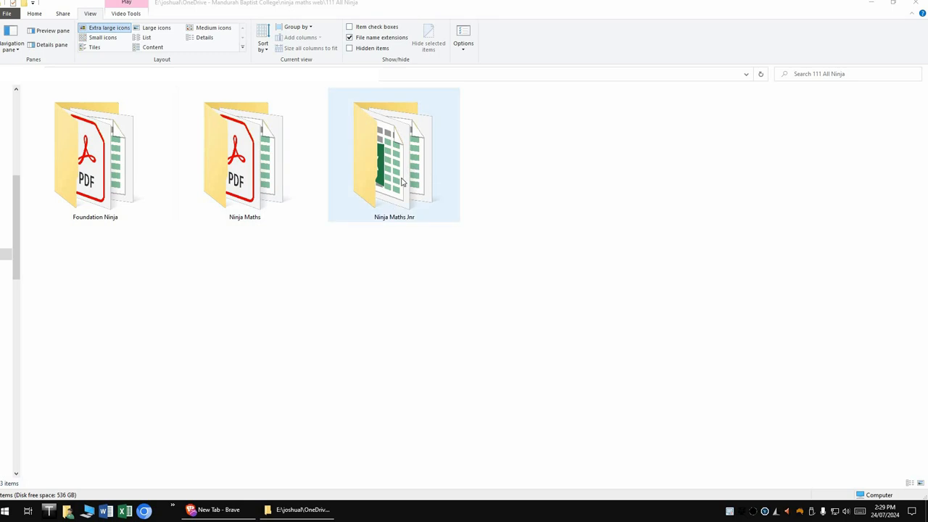
mouse_move(398, 181)
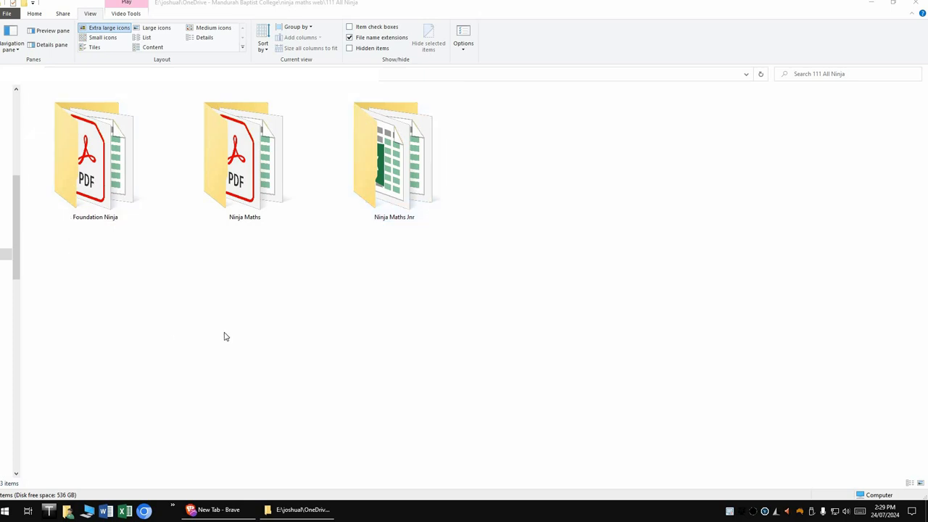
left_click(243, 153)
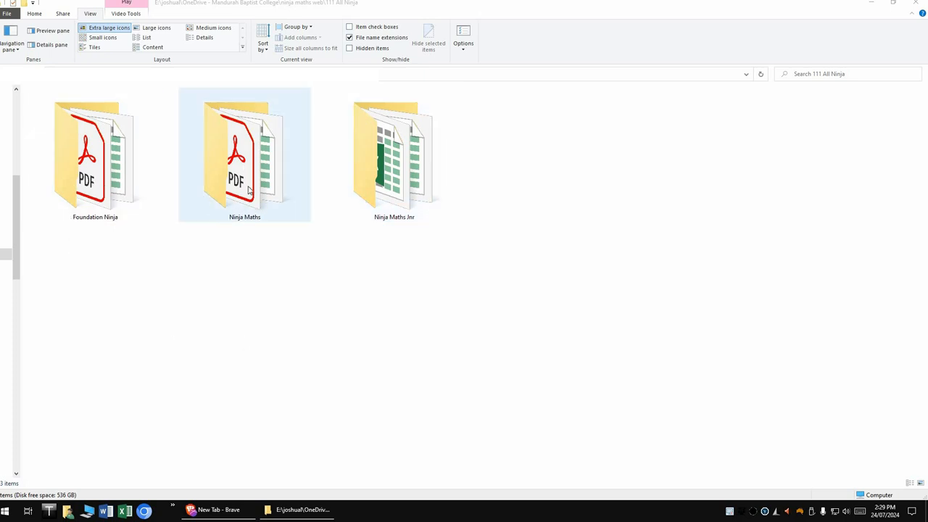
mouse_move(240, 161)
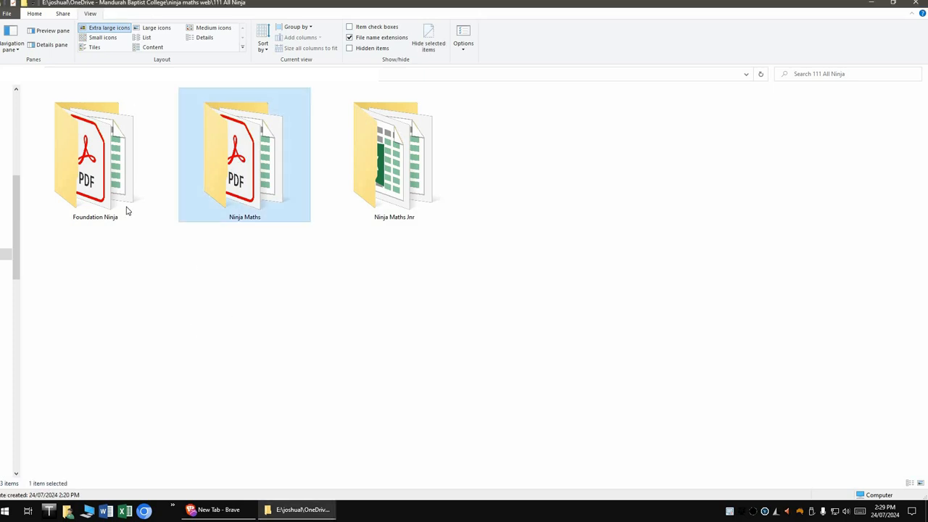
double_click(243, 154)
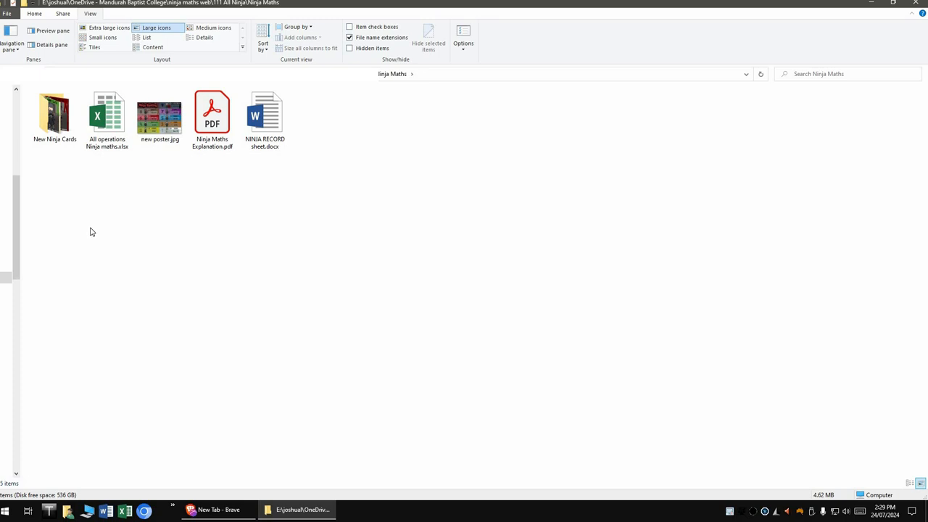
mouse_move(58, 134)
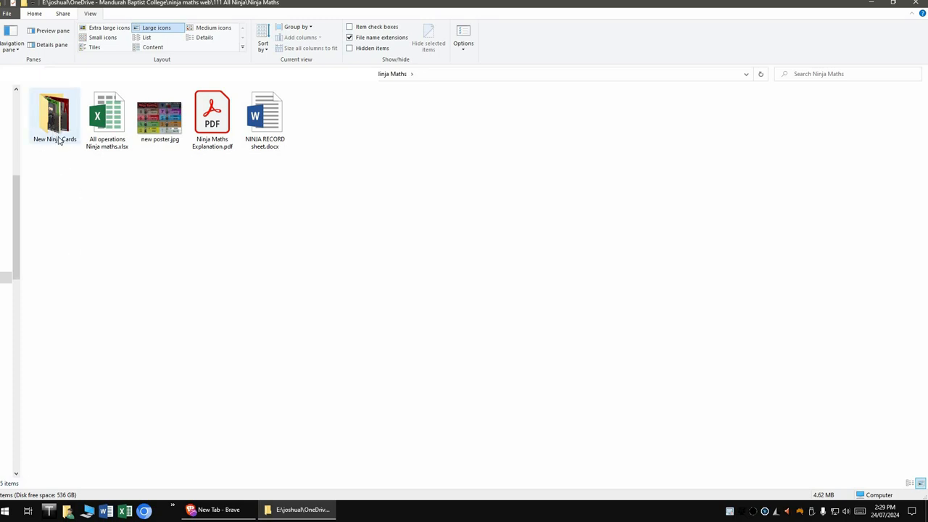
Step: Go into the New Ninja Cards folder and select the genin.jpg card
double_click(56, 113)
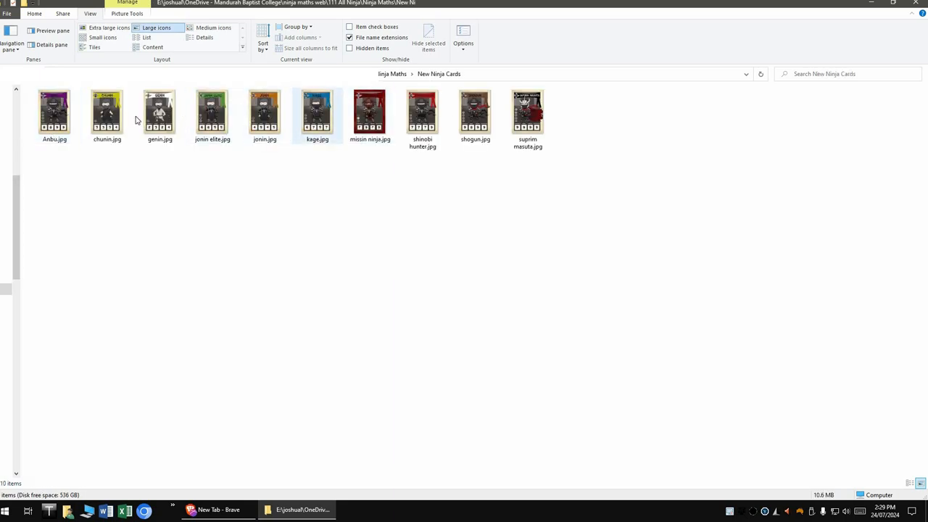
left_click(160, 113)
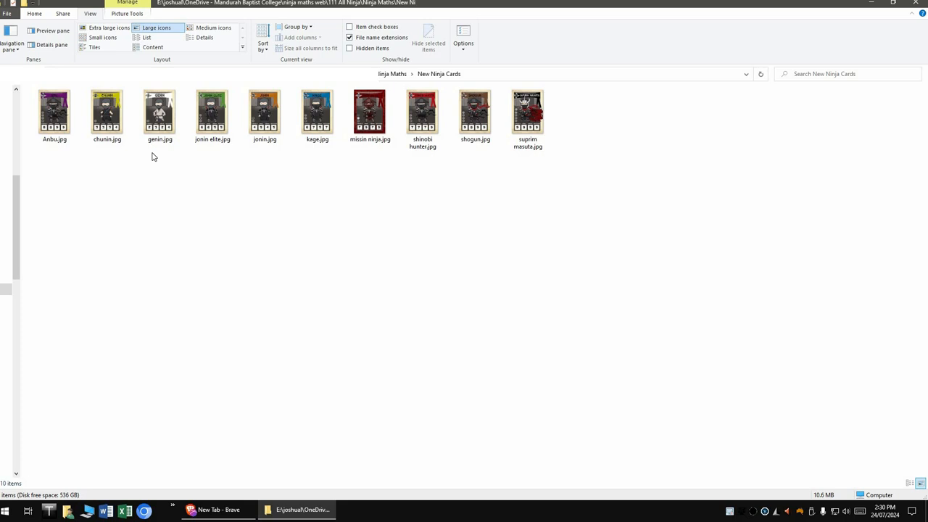
left_click(160, 113)
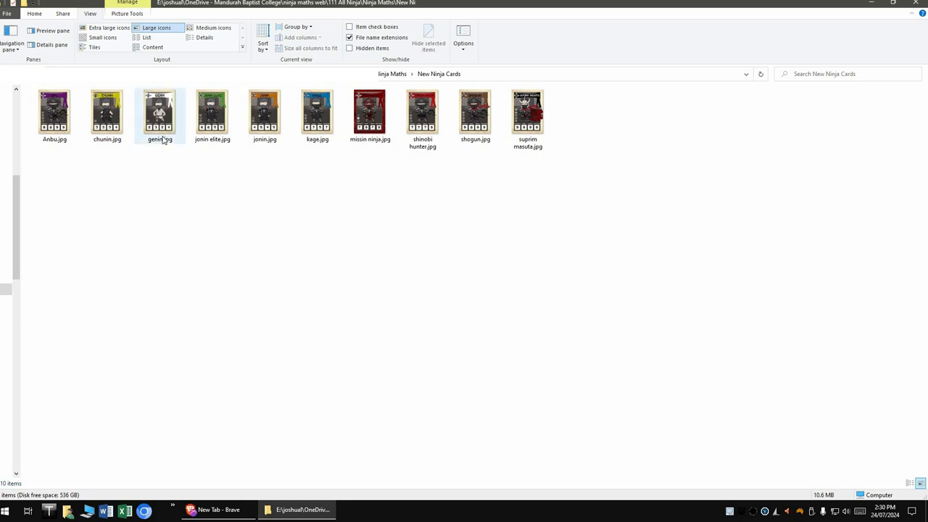
mouse_move(164, 139)
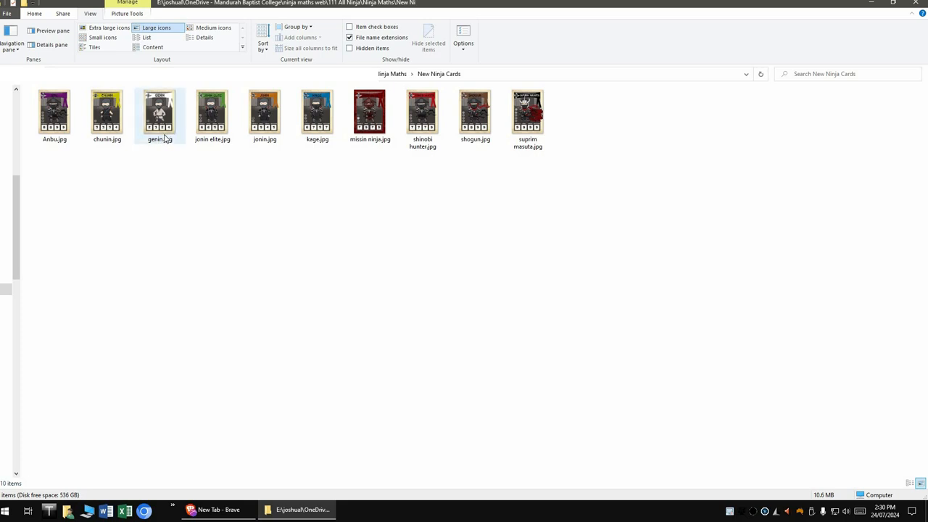
mouse_move(170, 157)
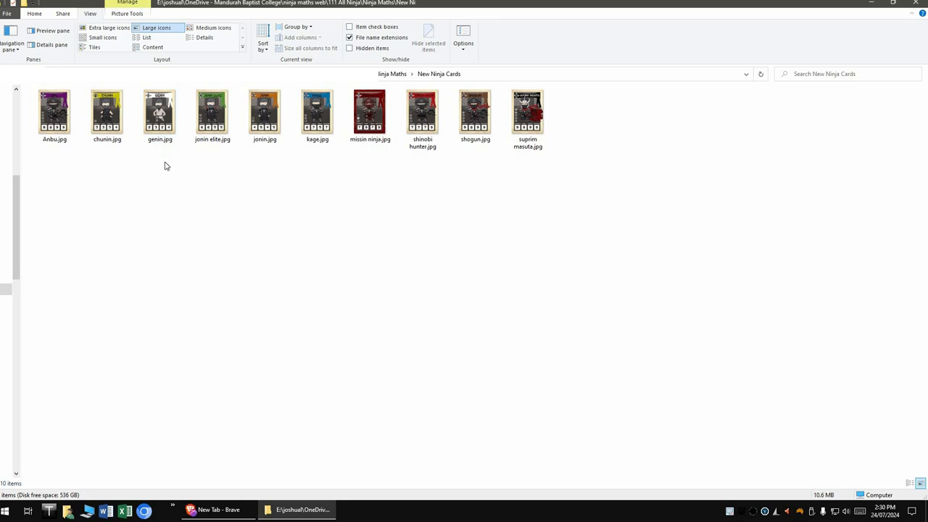
mouse_move(165, 167)
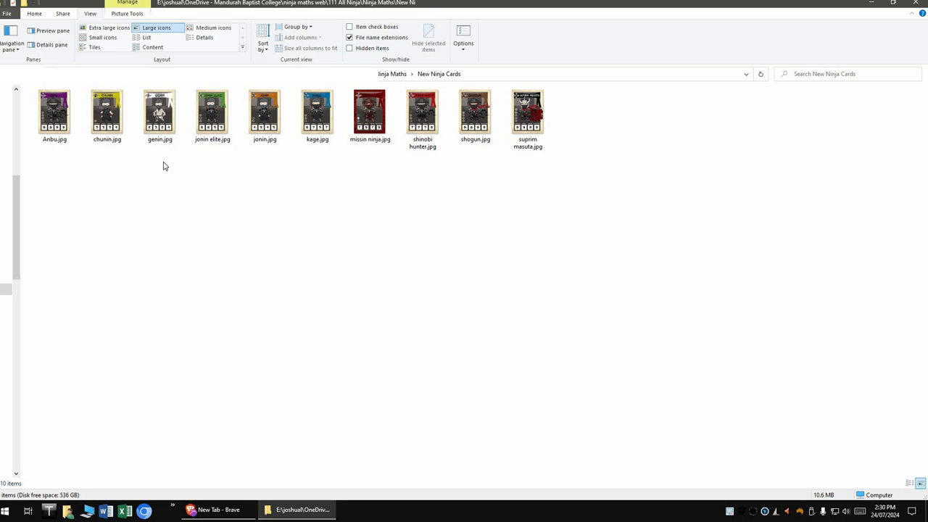
mouse_move(150, 190)
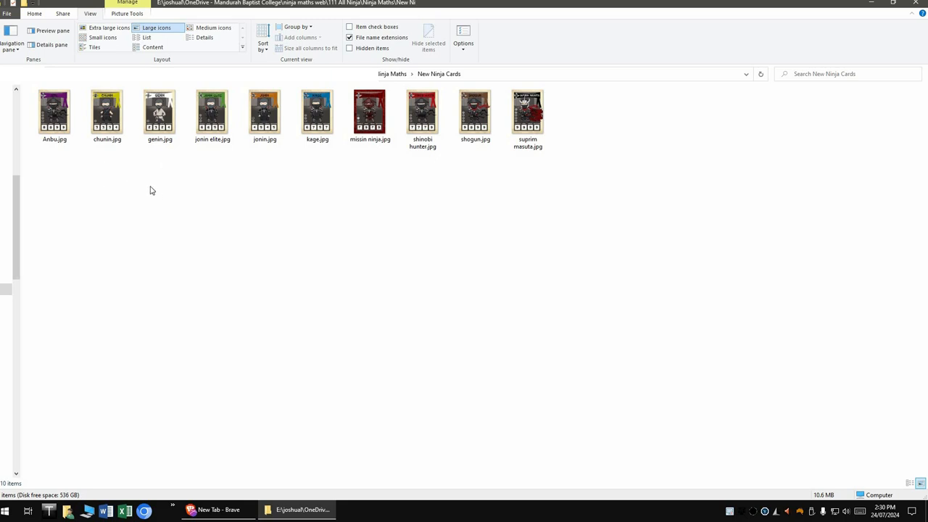
mouse_move(288, 226)
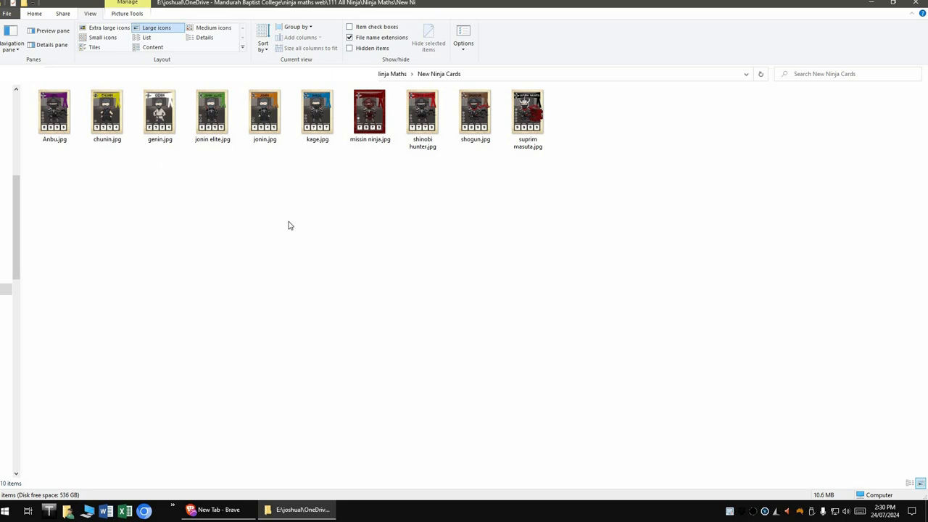
mouse_move(170, 131)
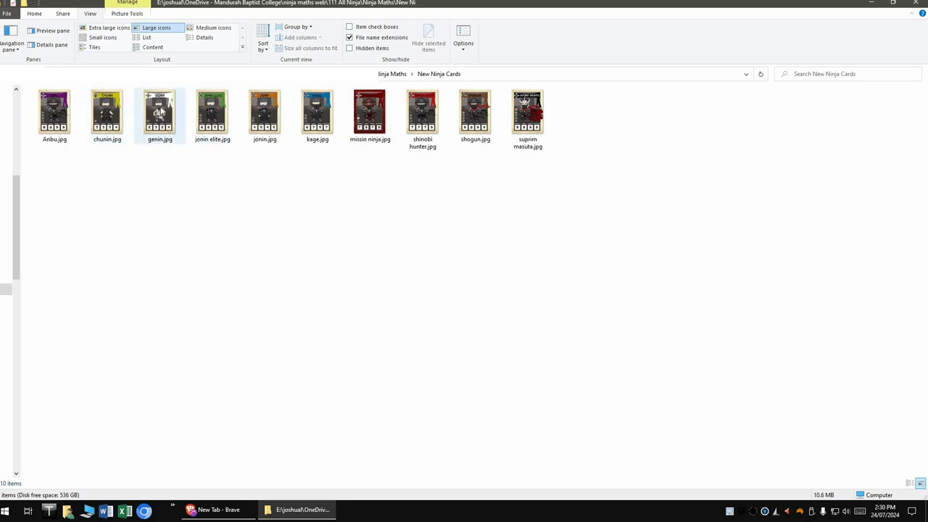
Step: Print the genin card as Wallet layout with 9 copies on one A4 page
right_click(159, 113)
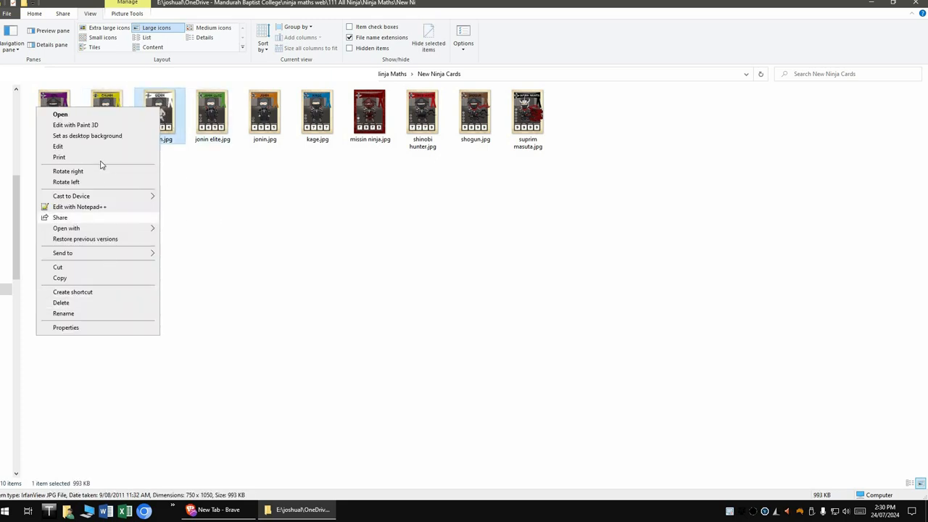
left_click(58, 157)
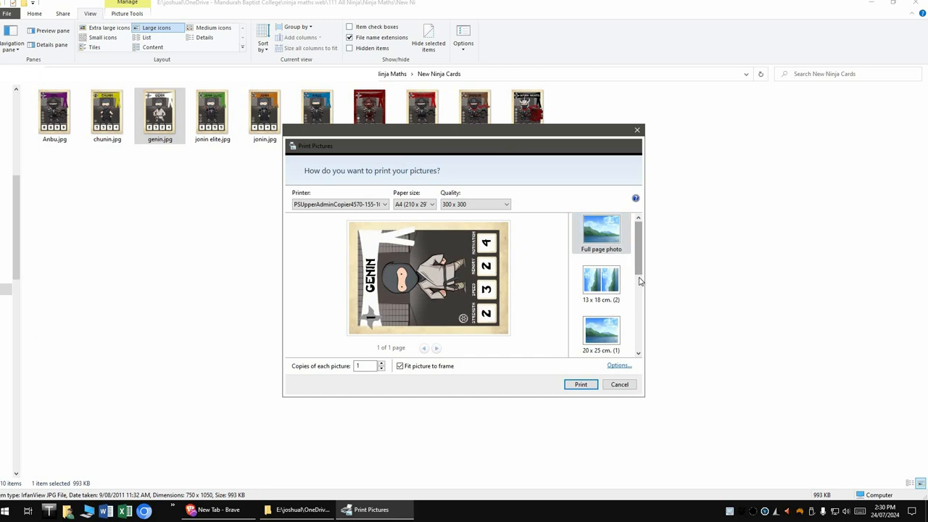
scroll("down", 3)
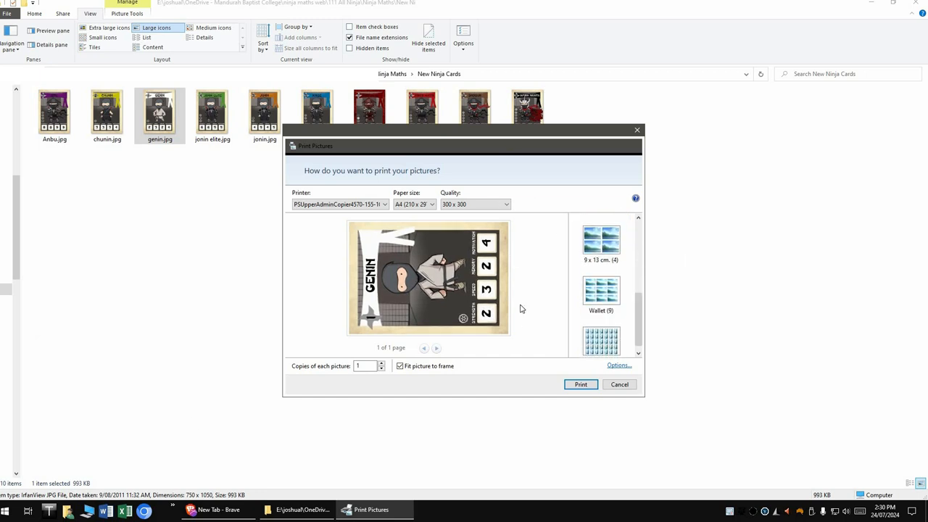
mouse_move(600, 290)
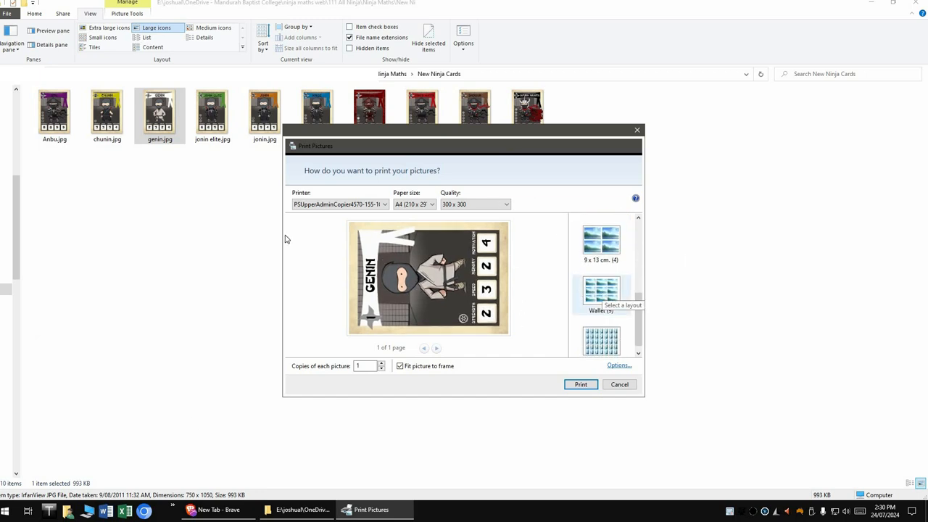
left_click(600, 292)
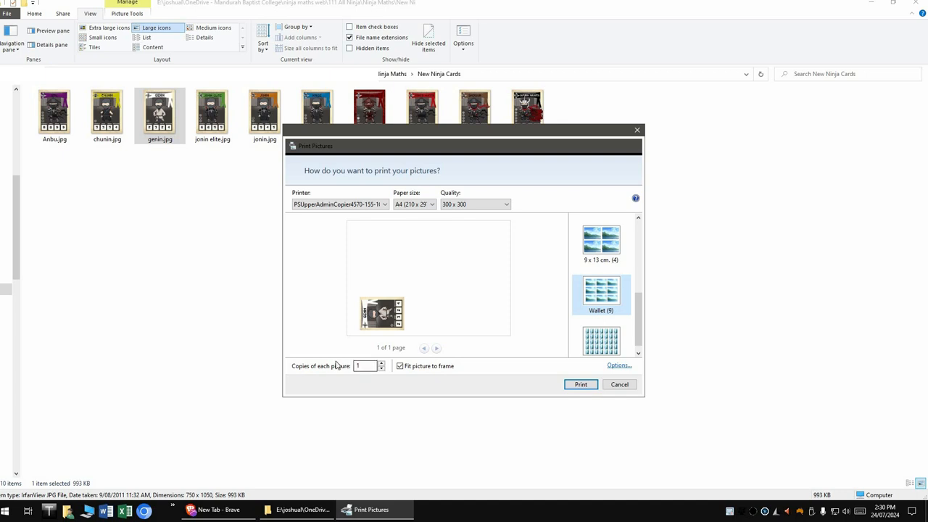
left_click(600, 292)
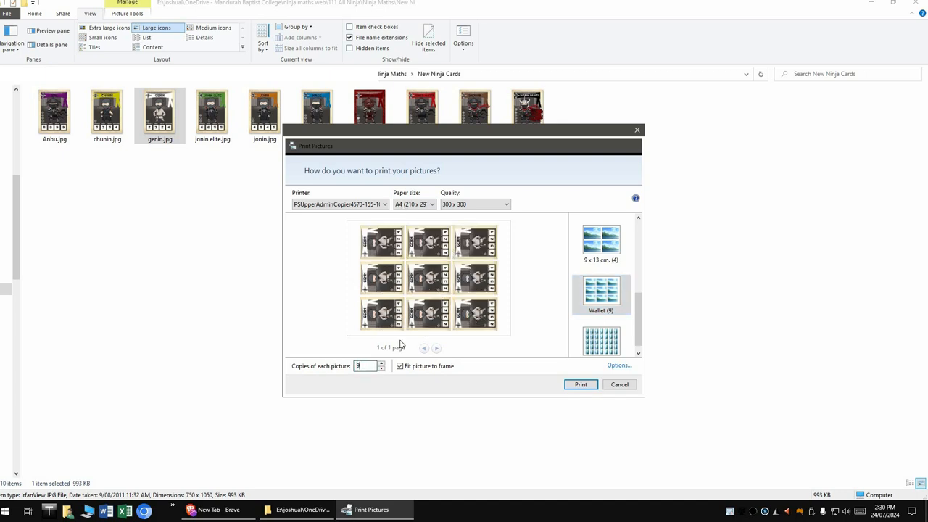
mouse_move(409, 232)
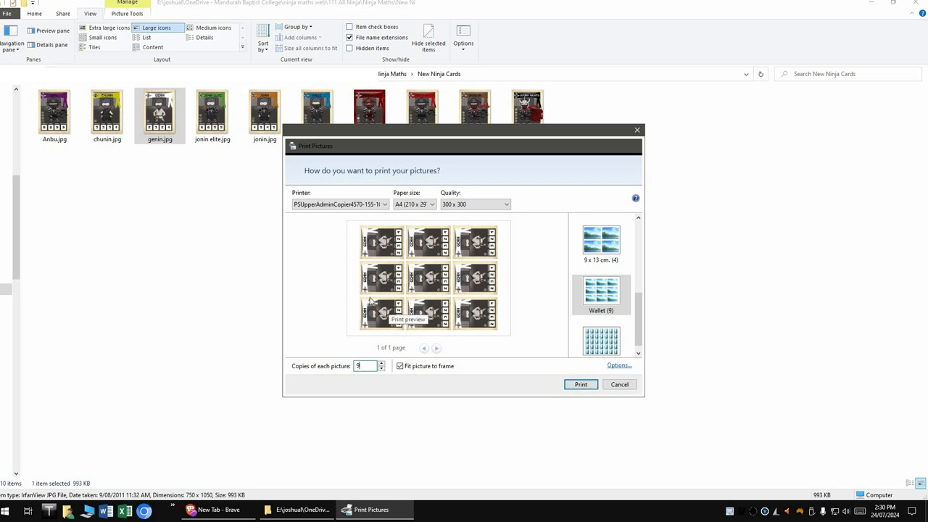
mouse_move(545, 273)
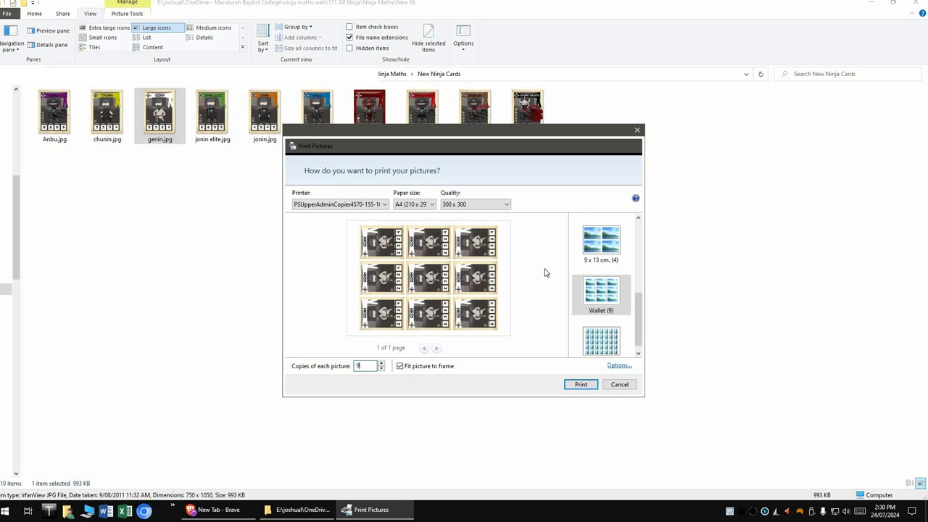
mouse_move(542, 274)
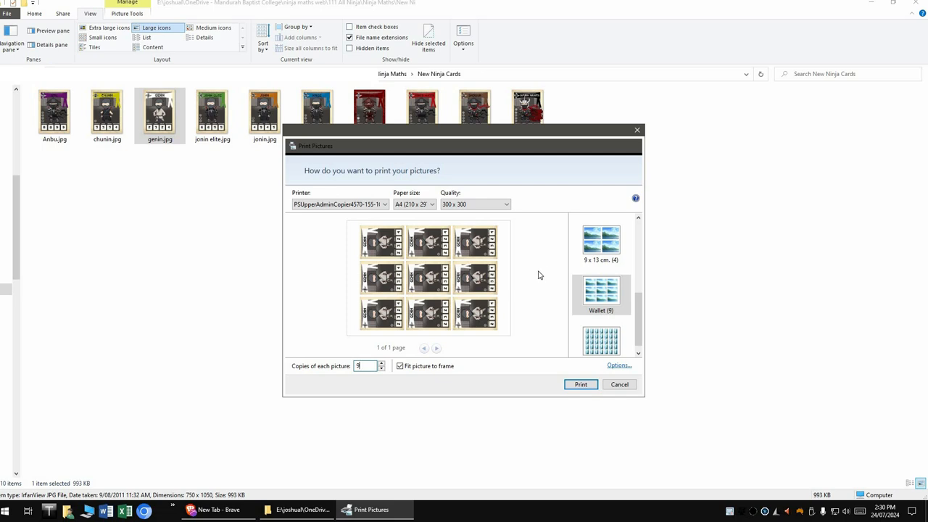
mouse_move(626, 142)
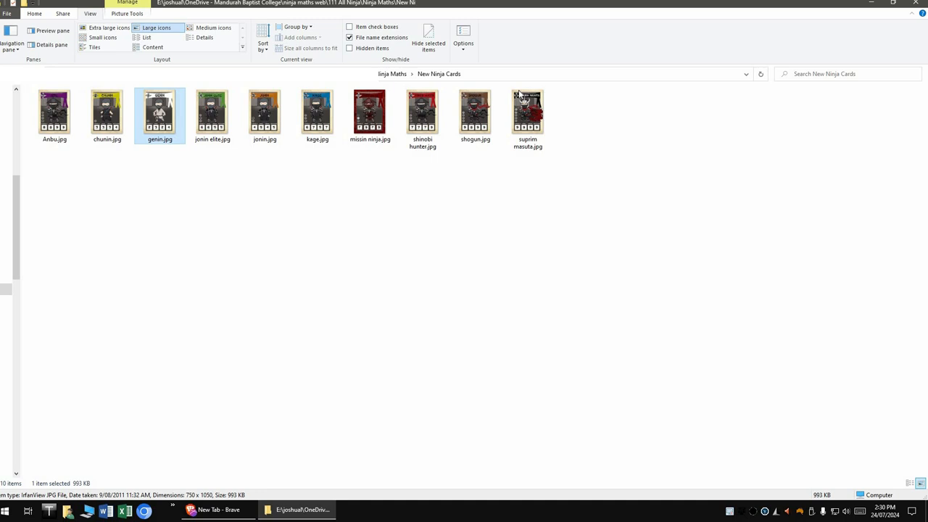
mouse_move(99, 129)
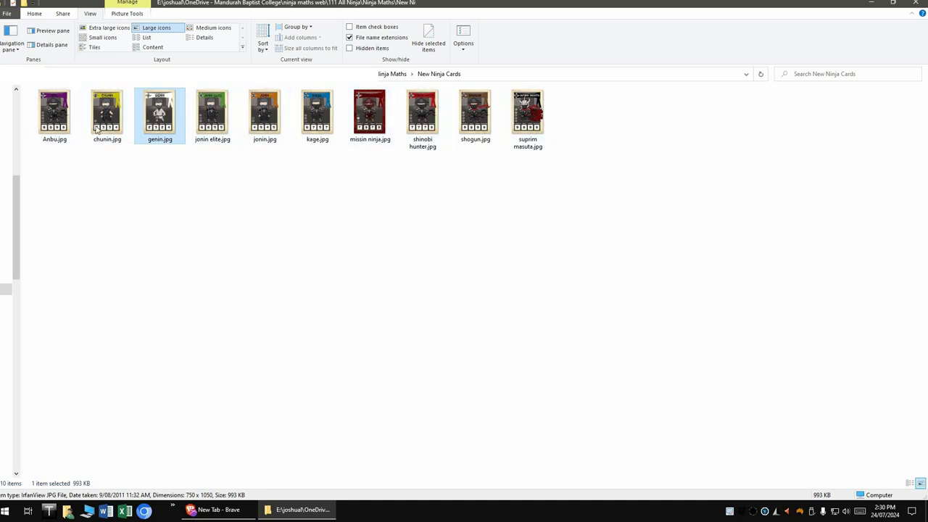
mouse_move(355, 90)
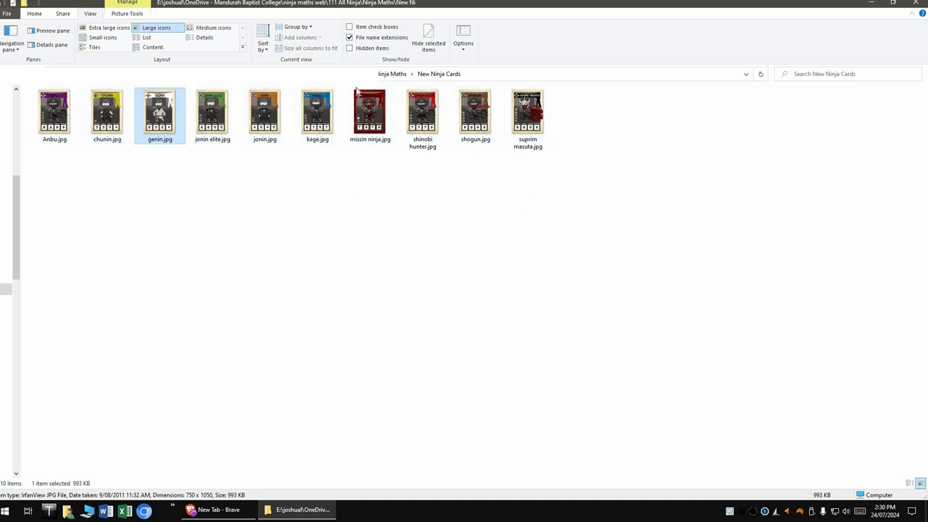
mouse_move(345, 104)
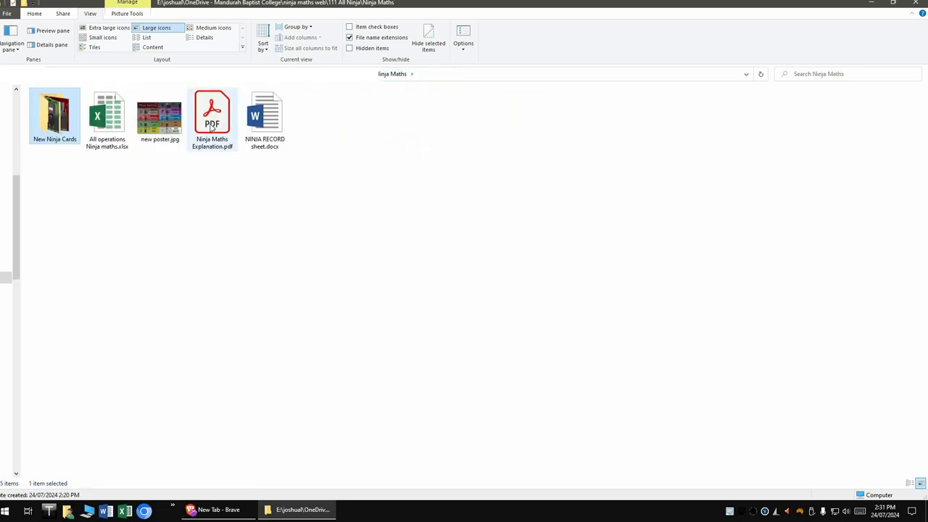
Step: Open the Ninja Maths Explanation PDF in Acrobat Reader
double_click(212, 113)
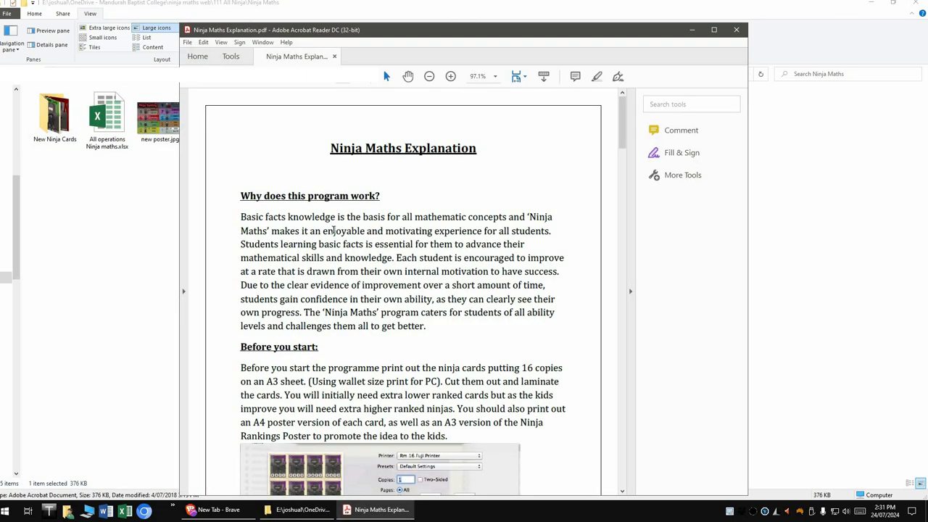
Step: Scroll through the explanation PDF's setup pages and close Acrobat Reader
scroll("down", 3)
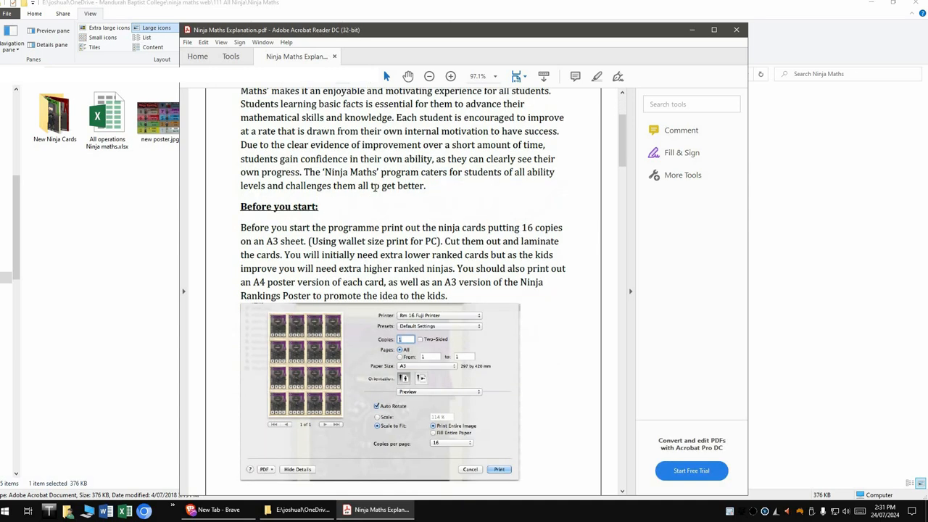
scroll("down", 3)
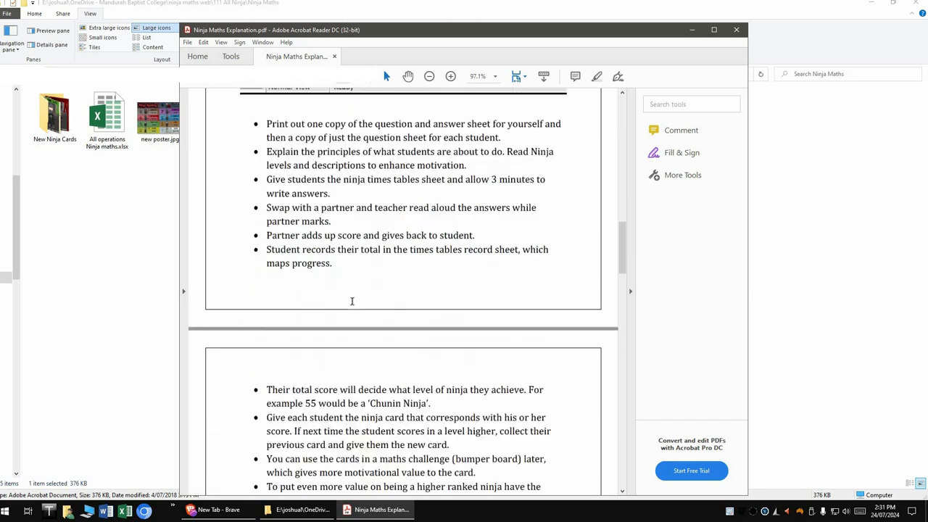
scroll("down", 3)
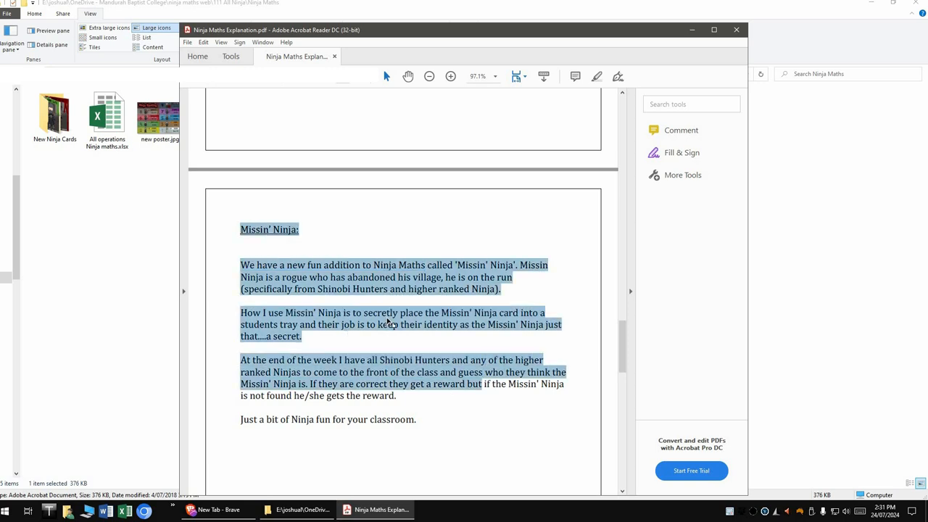
scroll("down", 3)
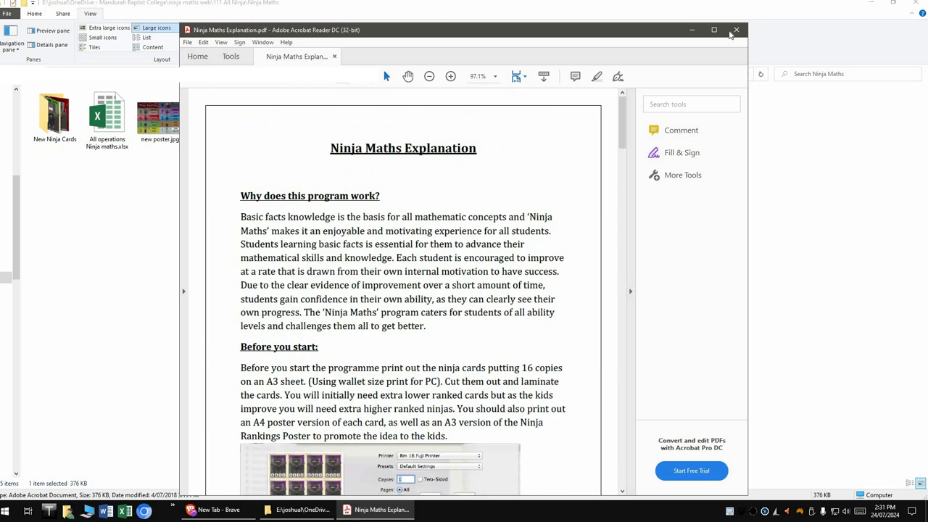
left_click(737, 29)
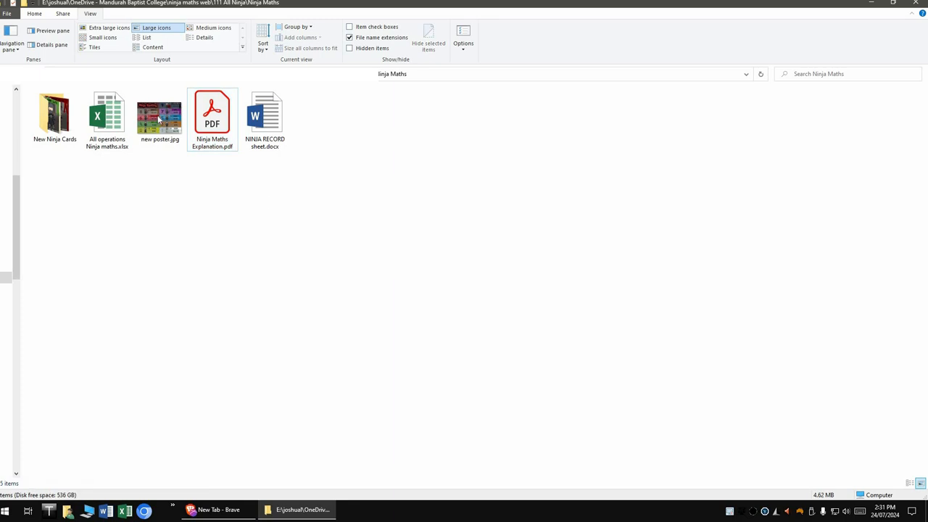
Step: Open new poster.jpg in IrfanView and maximise it to show the nine ninja ranks
double_click(160, 116)
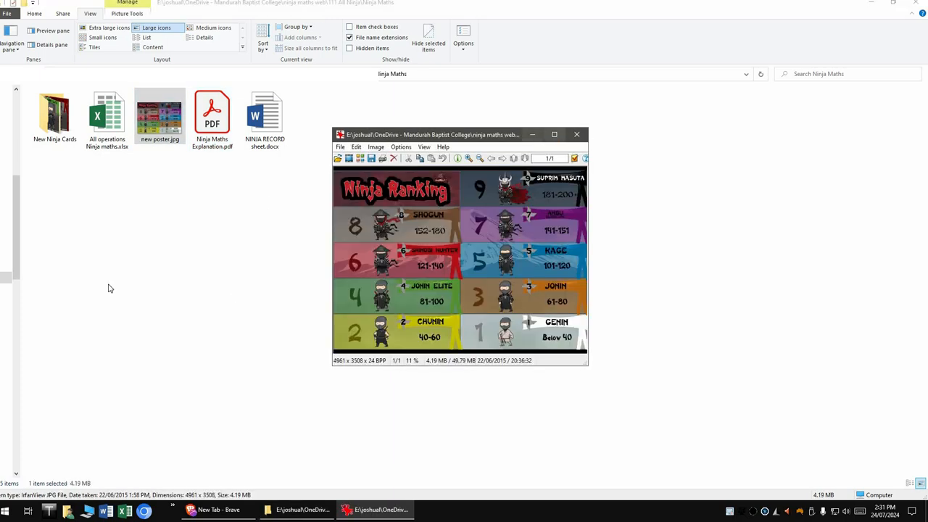
left_click(554, 133)
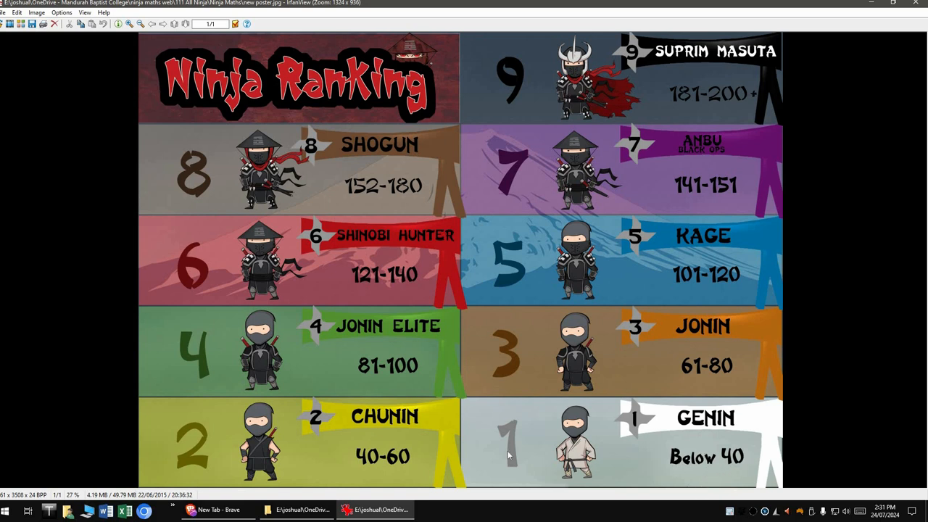
mouse_move(368, 449)
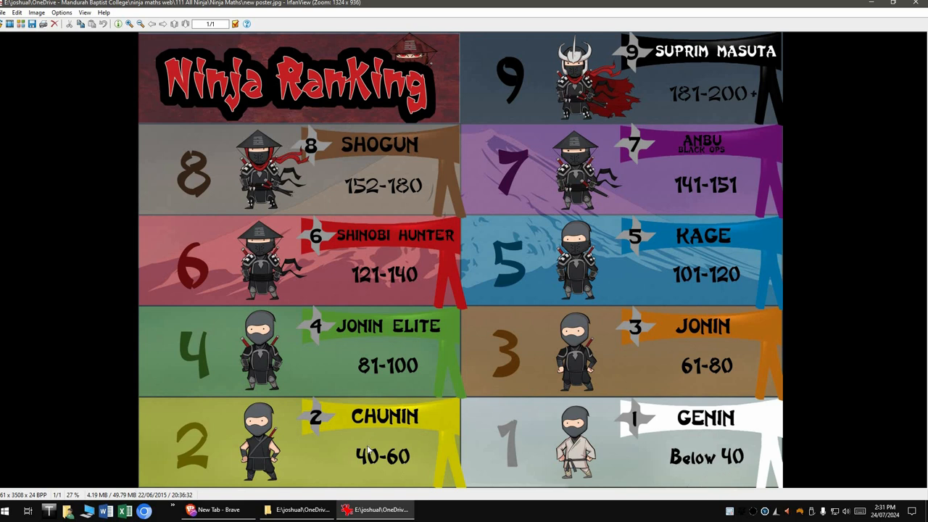
mouse_move(313, 202)
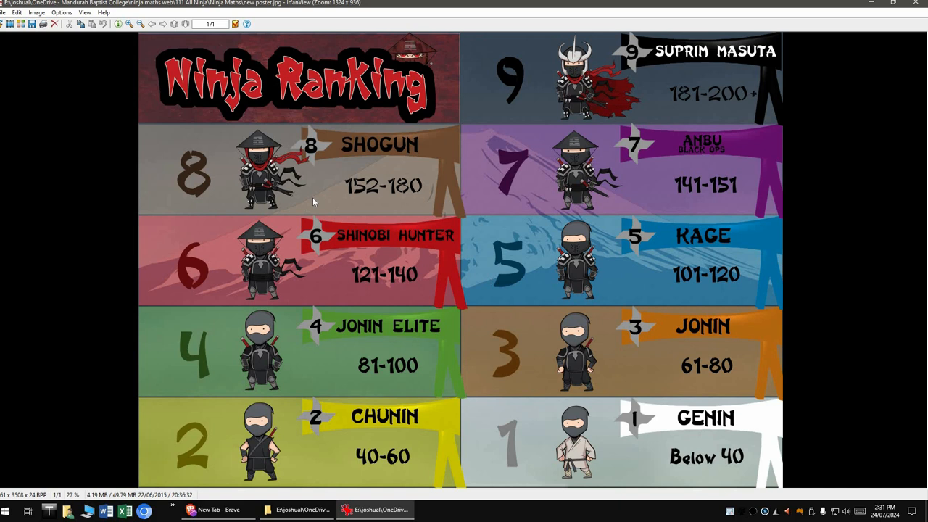
mouse_move(643, 116)
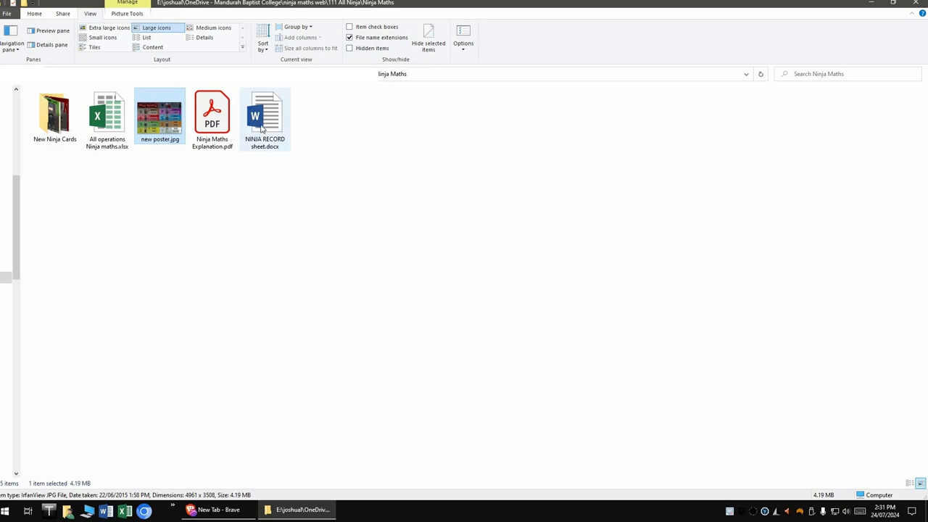
Step: Open NINJA RECORD sheet.docx in Word to show the date and score table
left_click(263, 116)
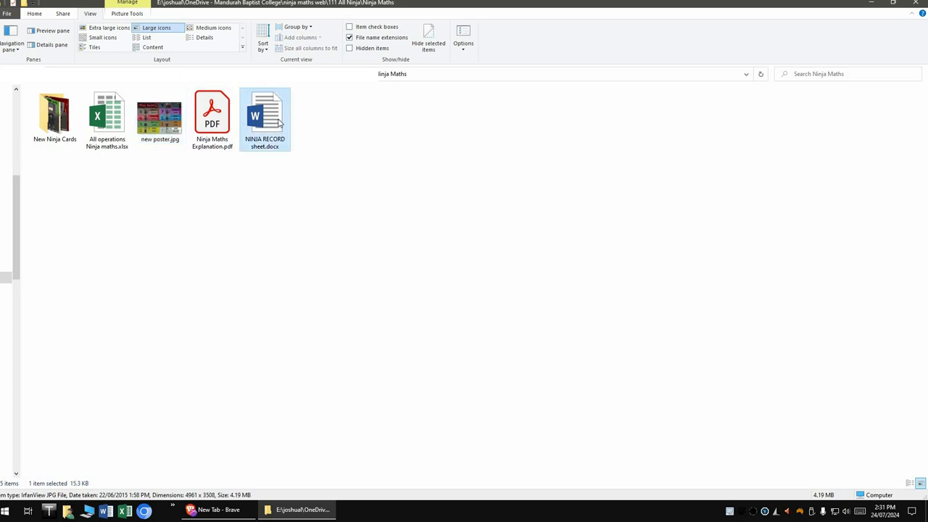
double_click(264, 116)
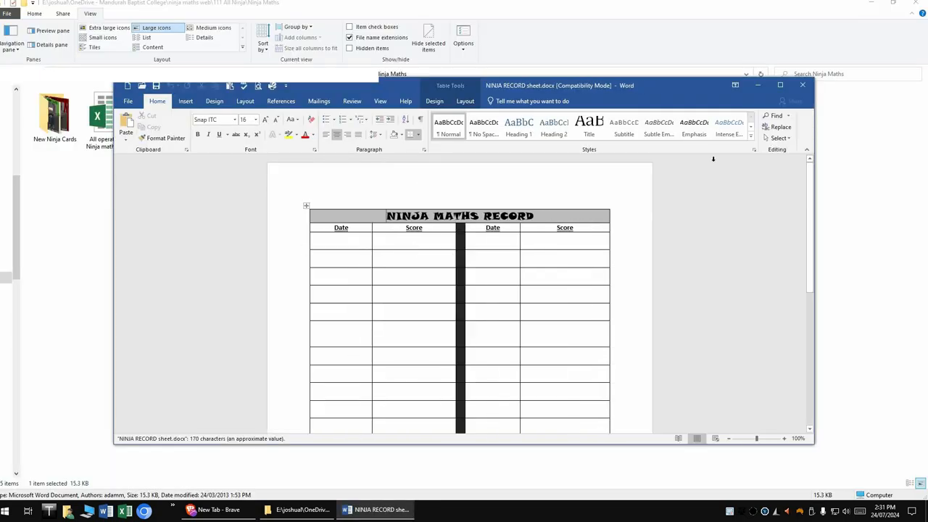
mouse_move(334, 246)
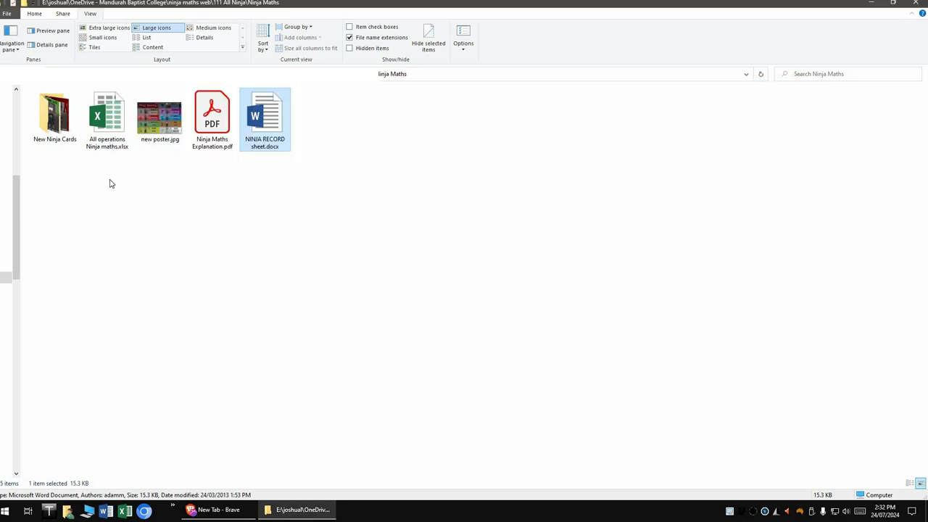
Step: Open All operations Ninja maths.xlsx maximised and scroll the Multiplication sheet to its Answer Sheet
left_click(108, 116)
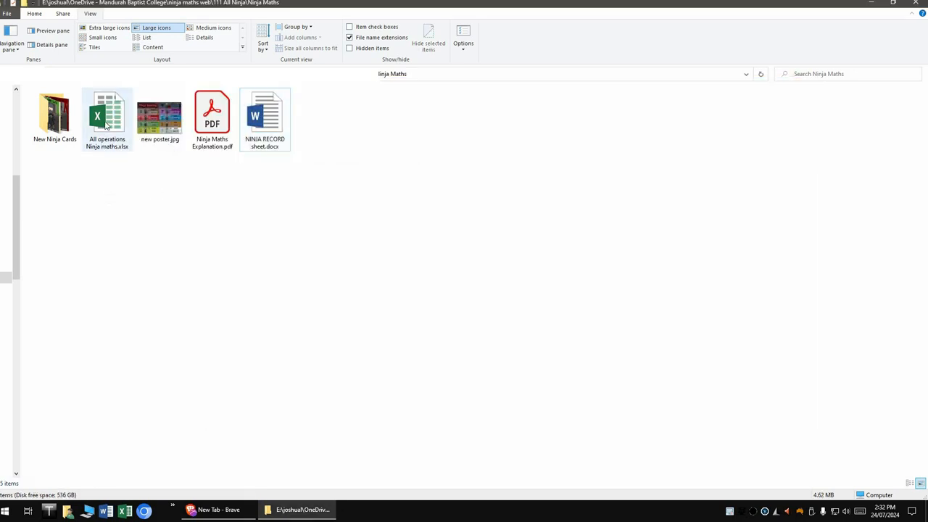
double_click(107, 116)
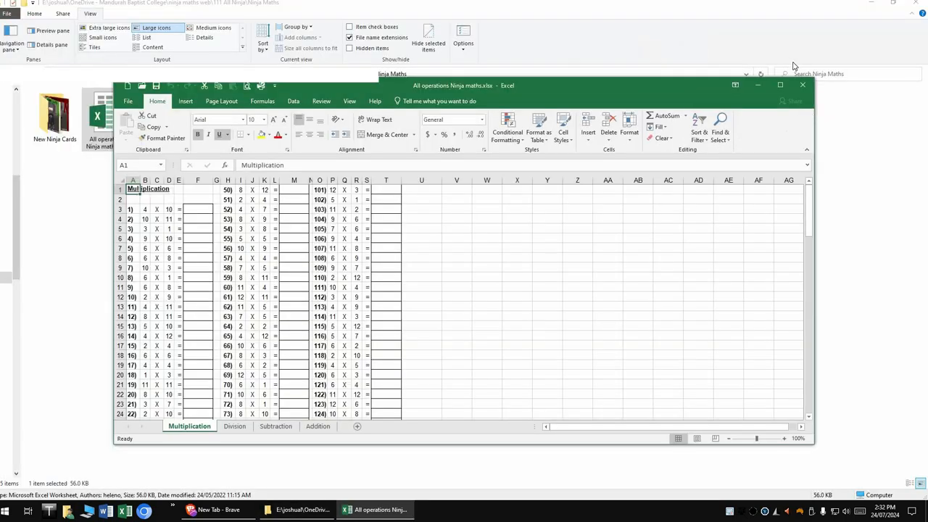
left_click(780, 84)
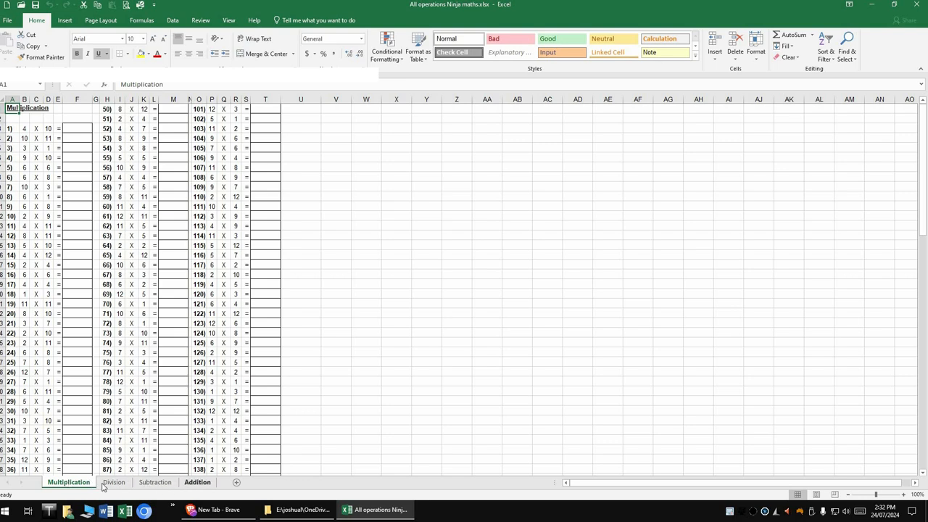
mouse_move(223, 392)
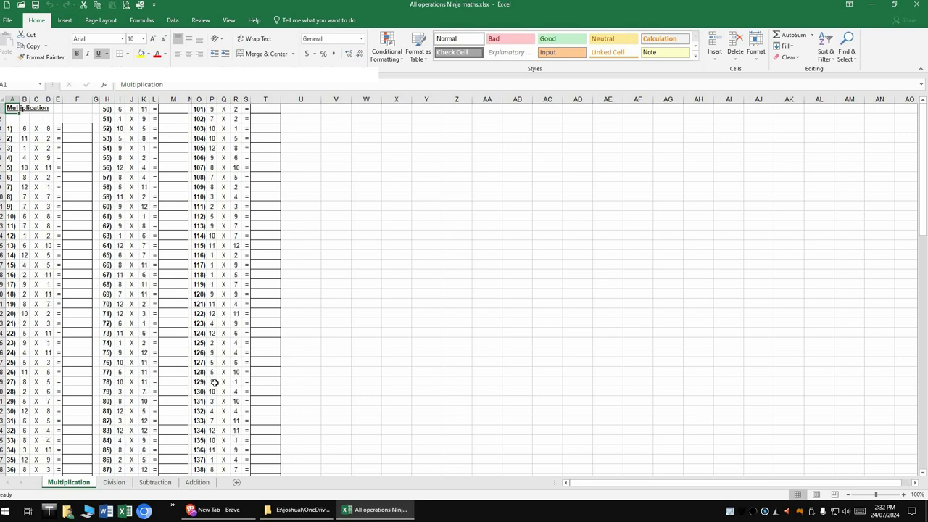
mouse_move(73, 286)
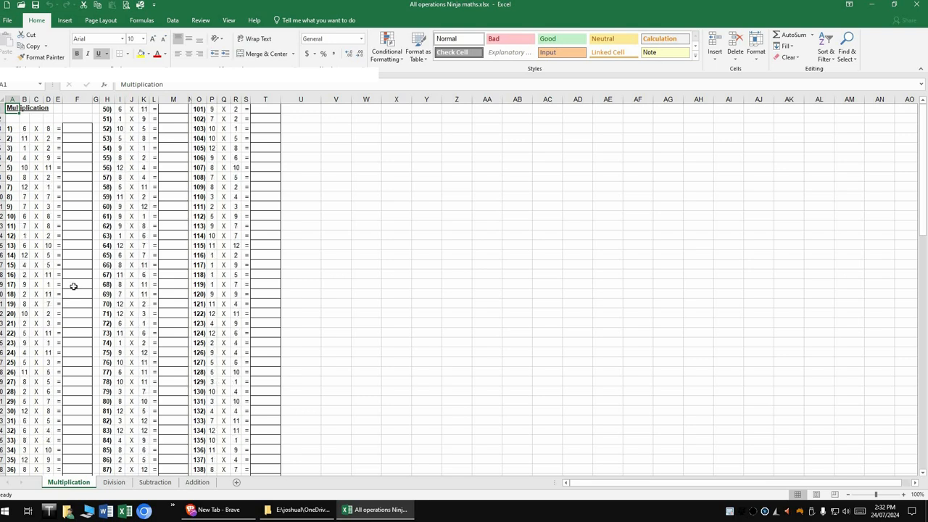
mouse_move(142, 307)
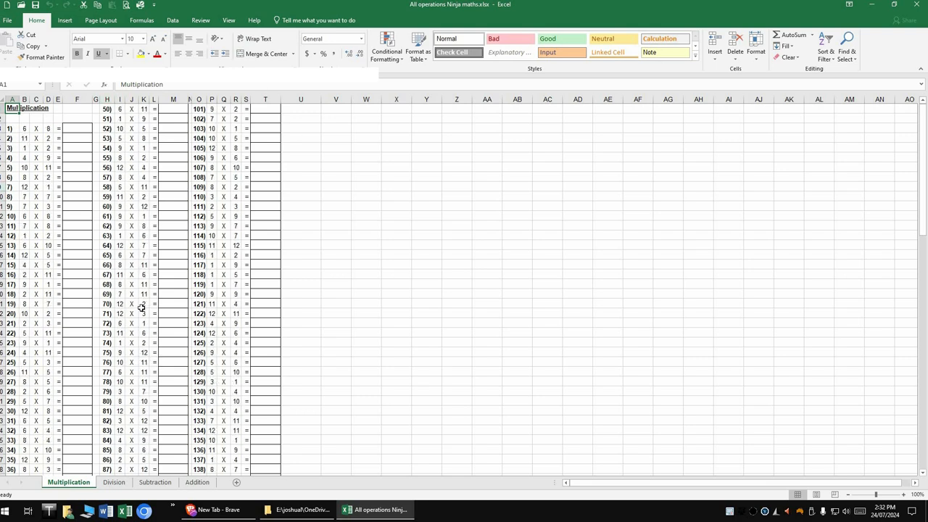
scroll("down", 3)
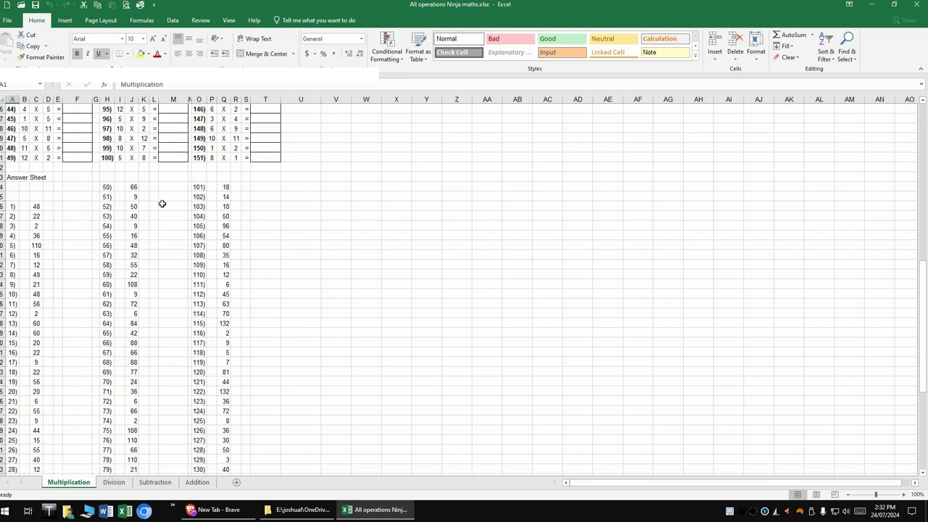
mouse_move(198, 300)
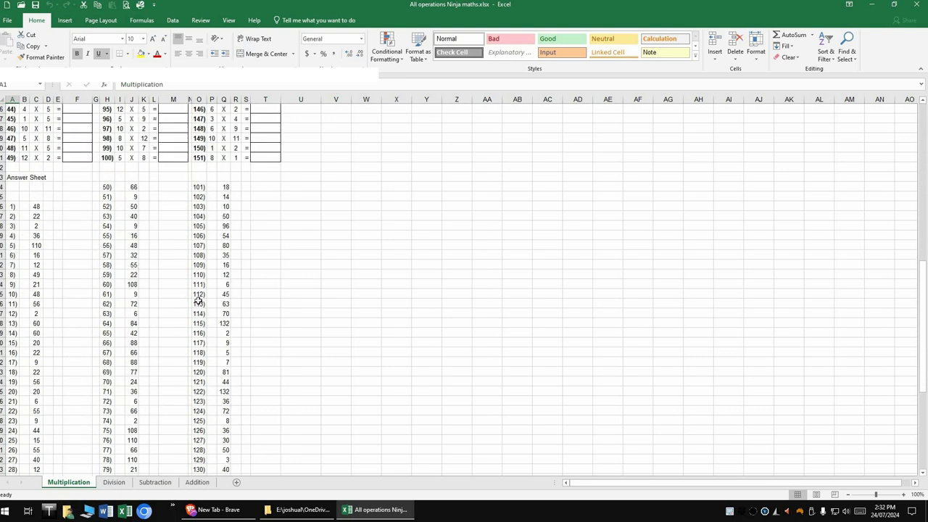
mouse_move(145, 282)
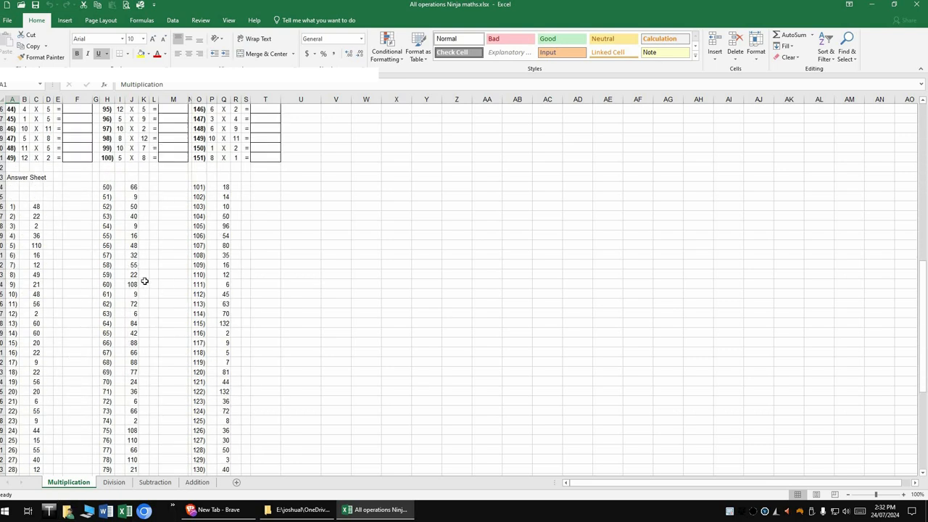
mouse_move(137, 298)
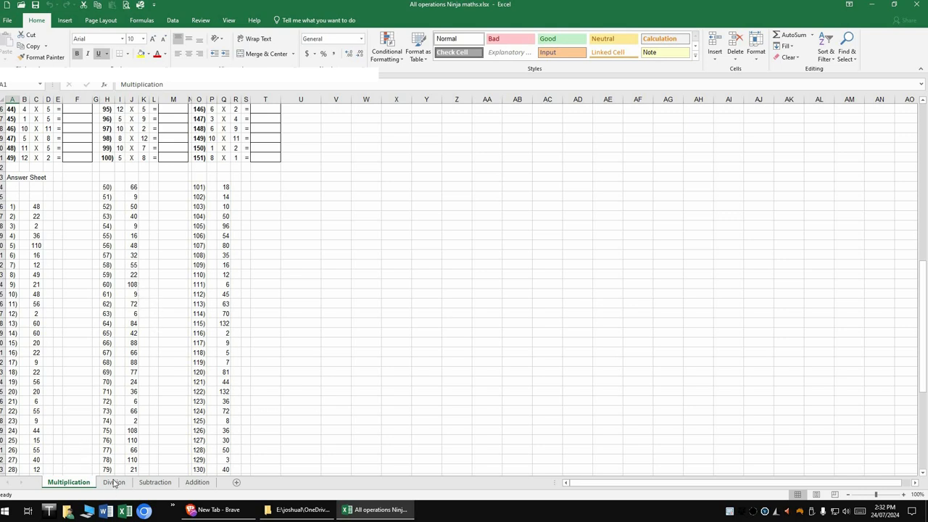
Step: View the Division and Addition sheets, then close the workbook without saving changes
left_click(113, 481)
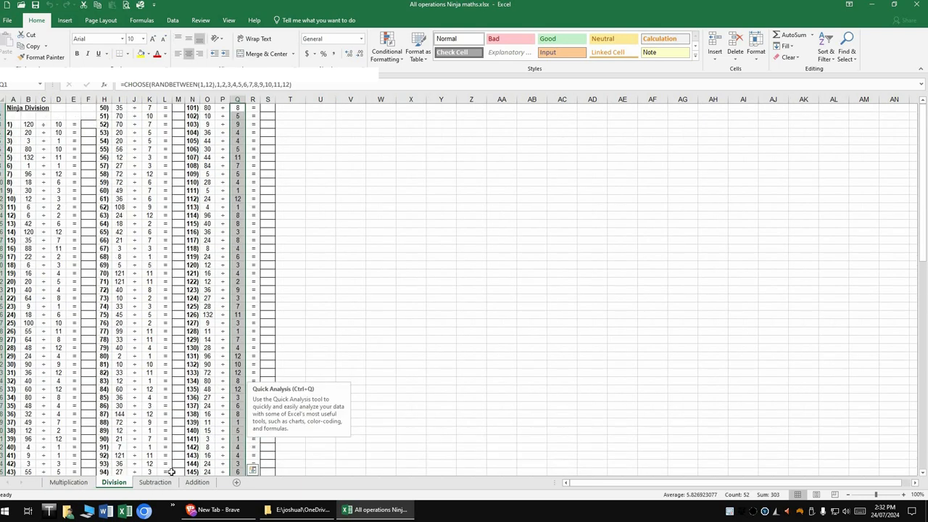
left_click(197, 481)
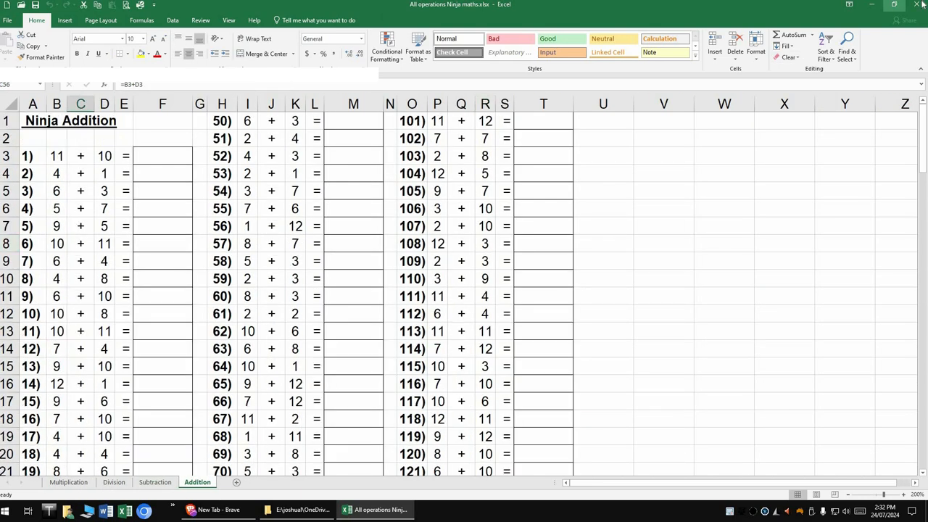
left_click(916, 4)
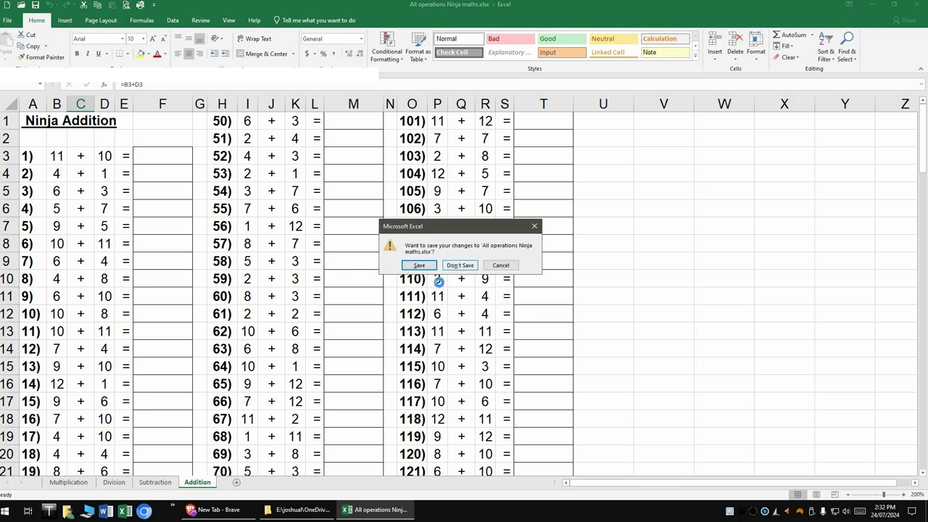
left_click(459, 264)
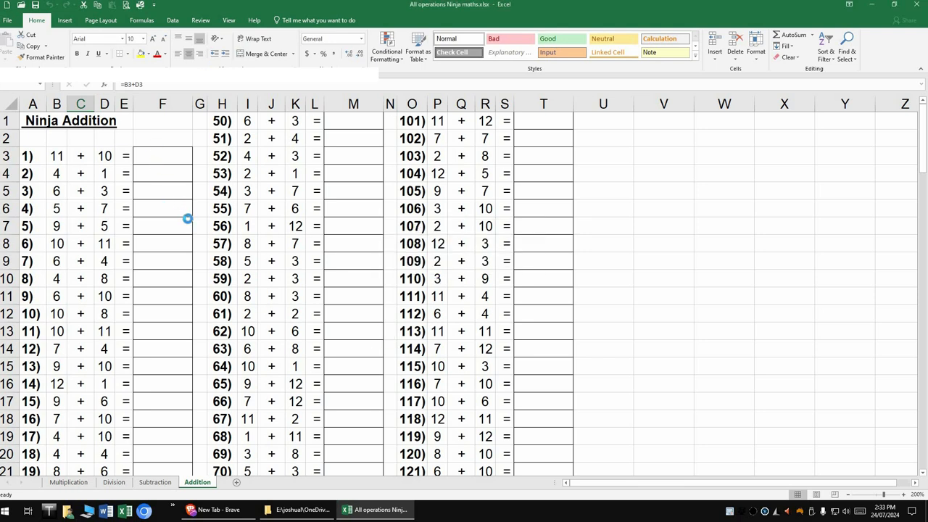
mouse_move(189, 238)
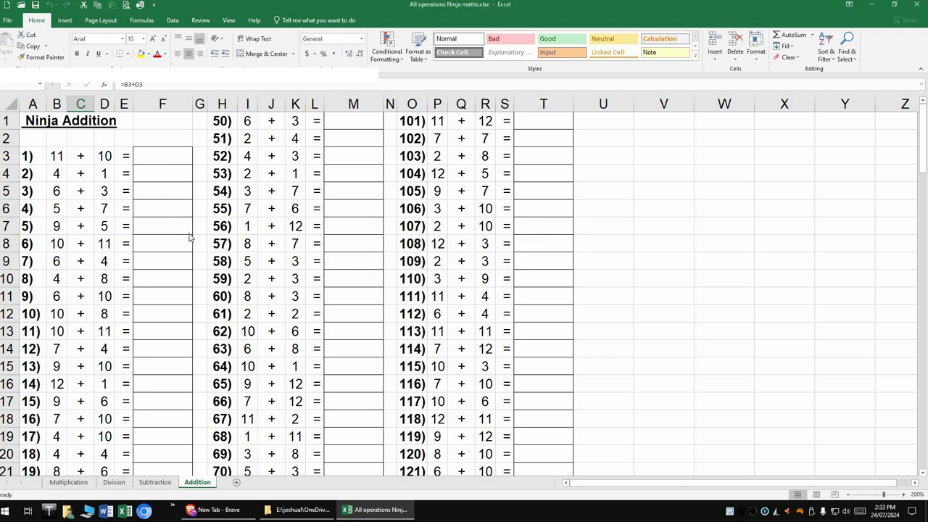
left_click(297, 510)
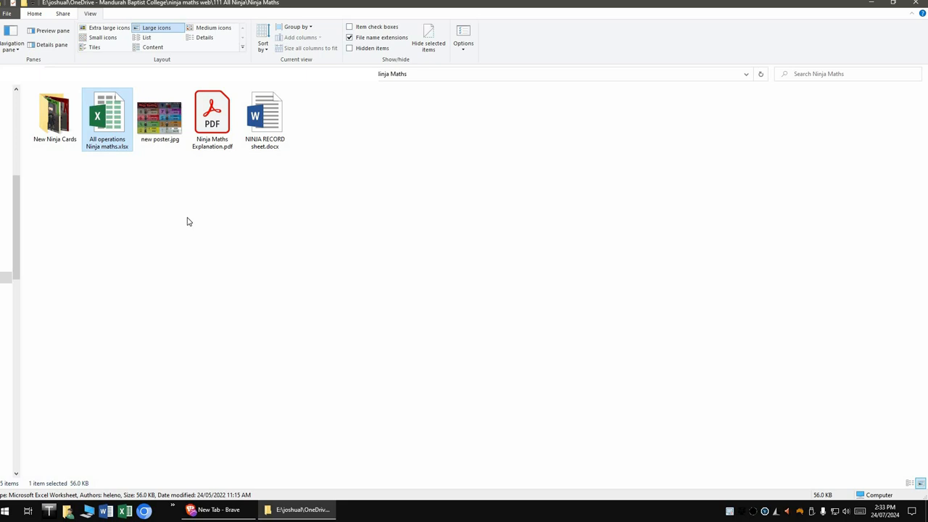
mouse_move(274, 310)
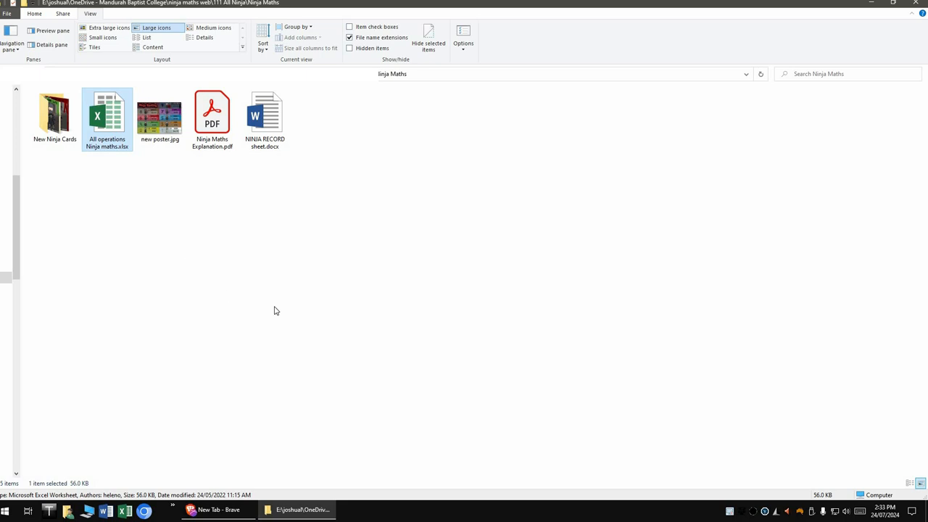
mouse_move(171, 170)
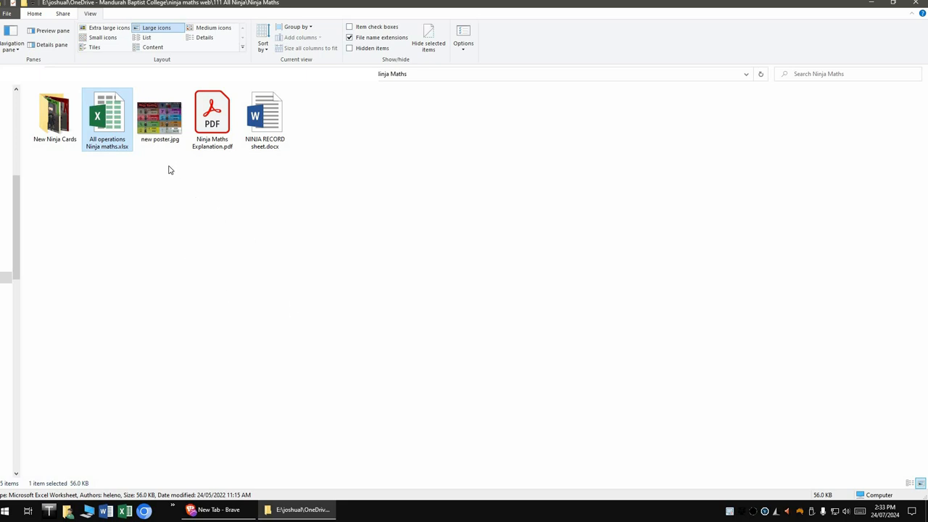
mouse_move(9, 84)
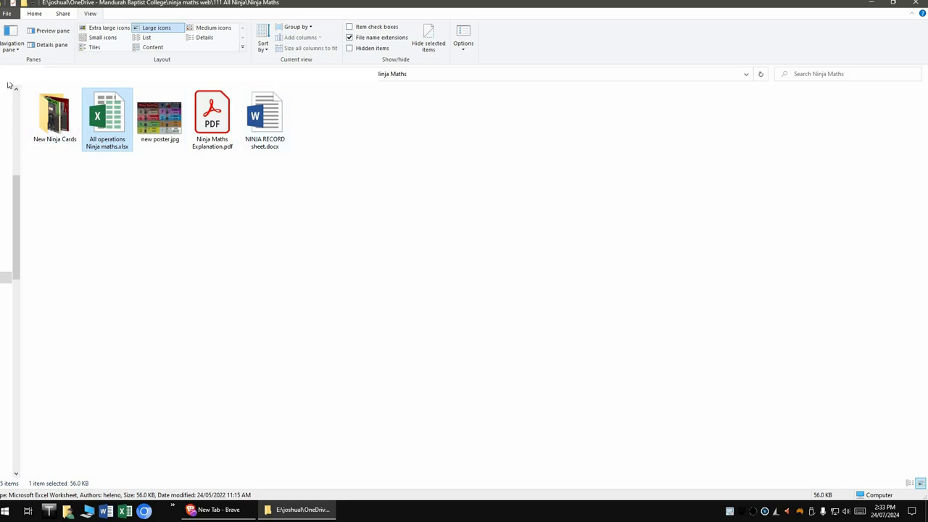
mouse_move(7, 82)
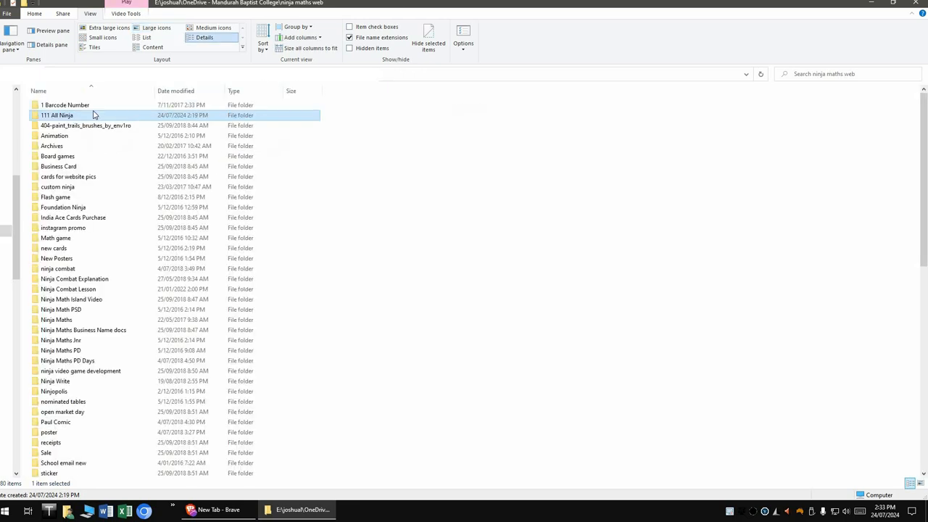
Step: Go through 111 All Ninja into Ninja Maths Jnr and open Year 3 operations Ninja.xlsx
double_click(58, 116)
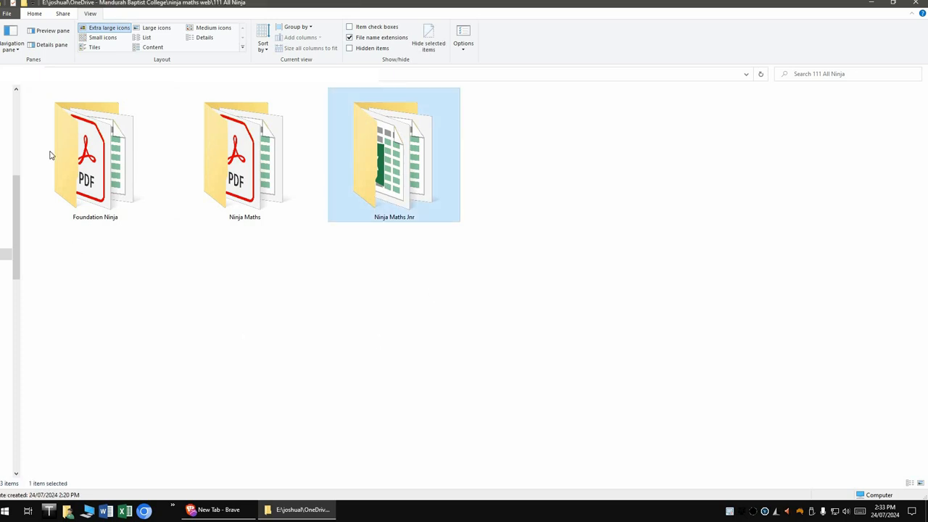
double_click(394, 145)
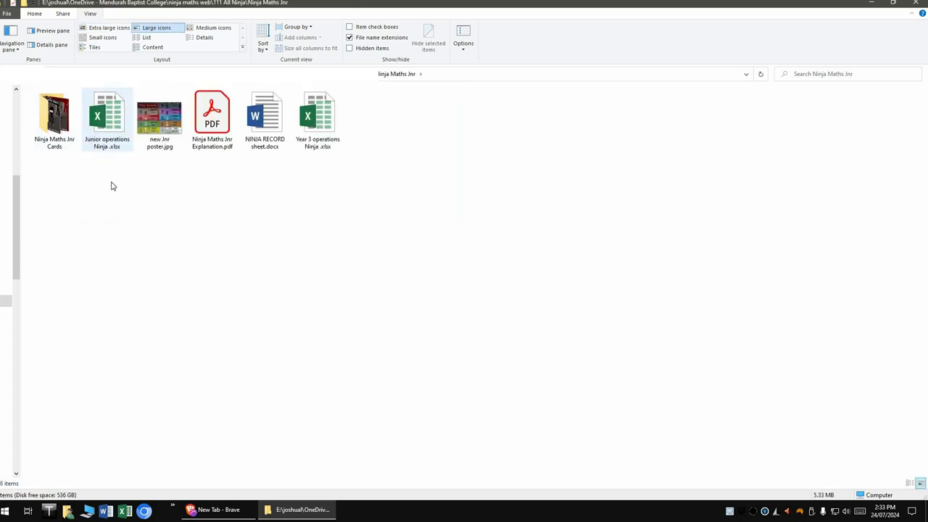
left_click(316, 116)
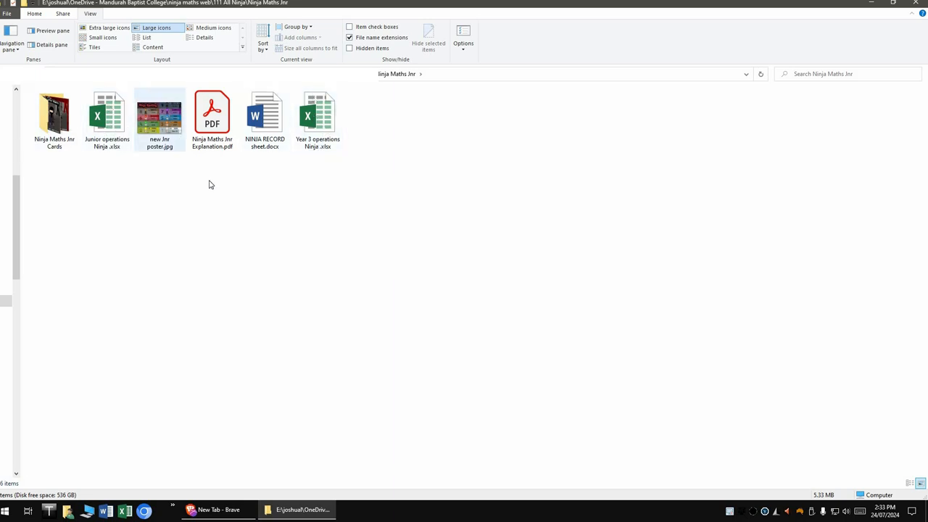
left_click(317, 116)
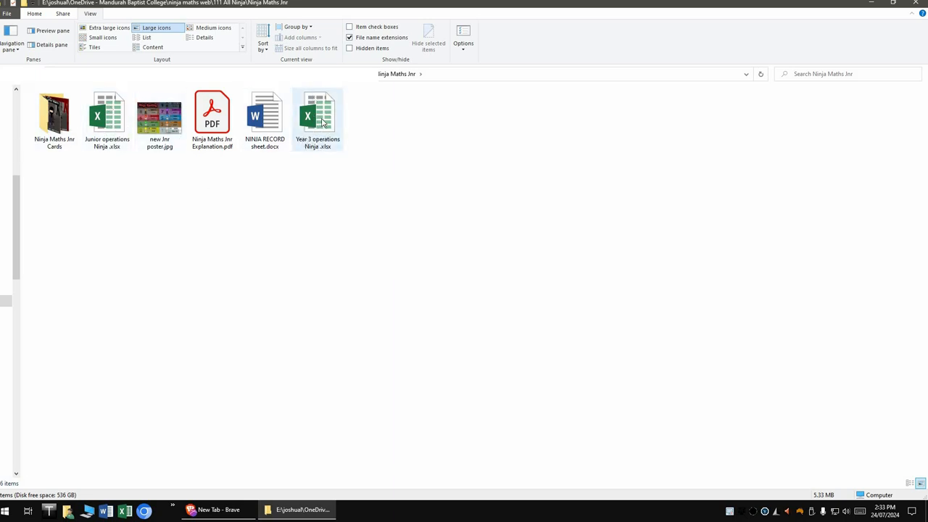
double_click(317, 116)
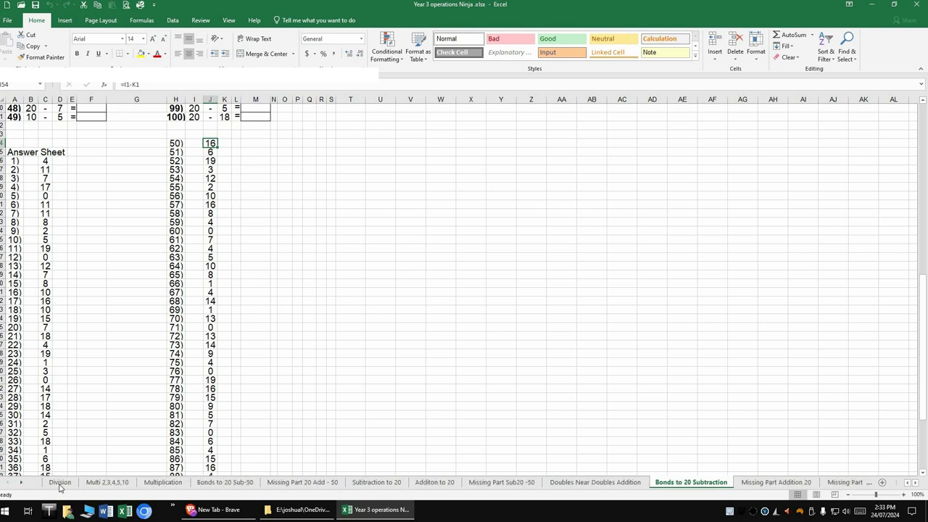
Step: Browse the Division, Multiplication, Bonds to 20 Sub 50, Addition to 20 and Missing Part sheets, then close Excel
left_click(59, 482)
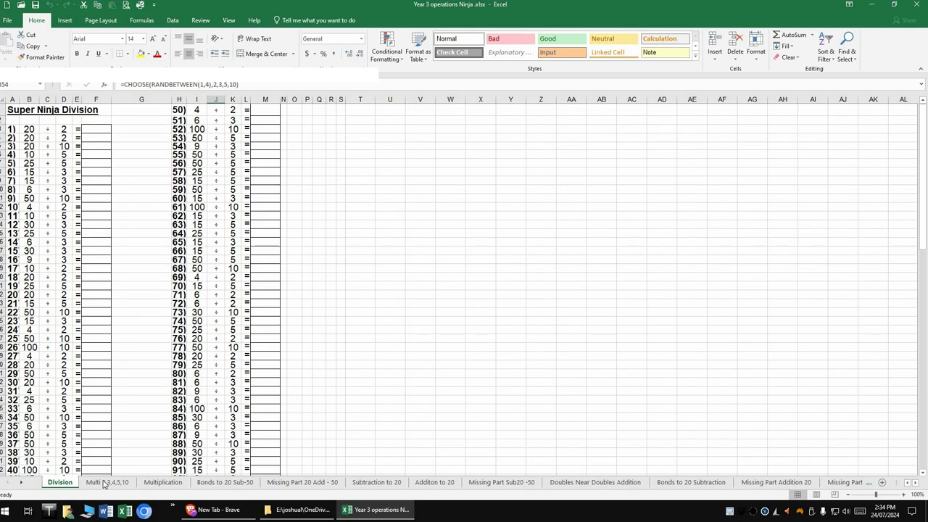
left_click(107, 481)
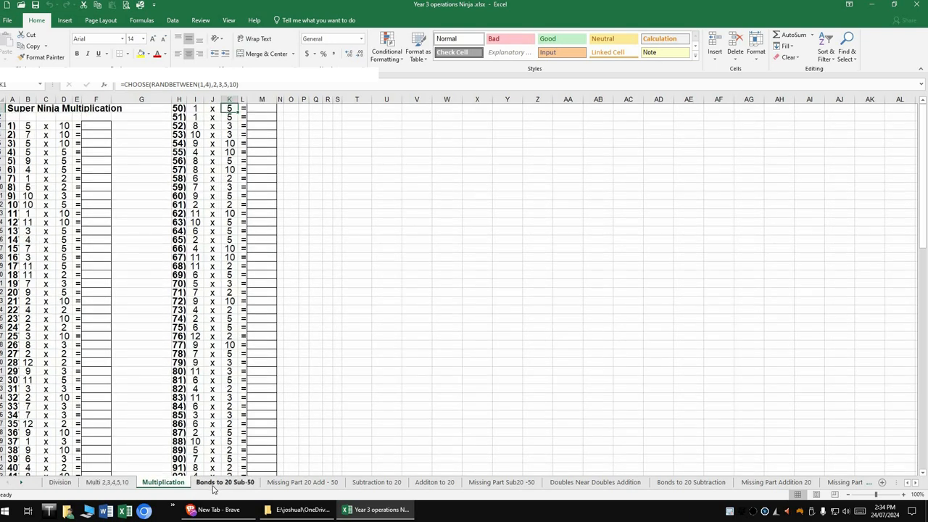
left_click(224, 481)
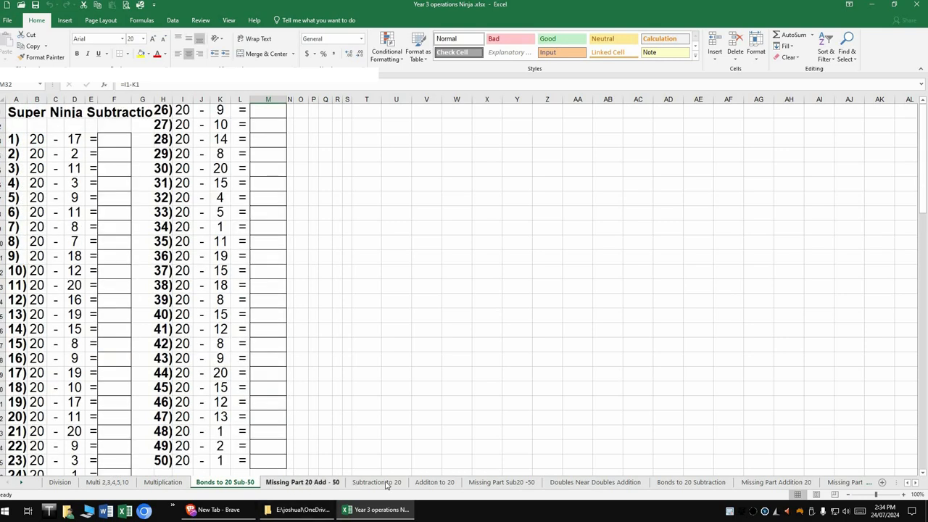
left_click(435, 481)
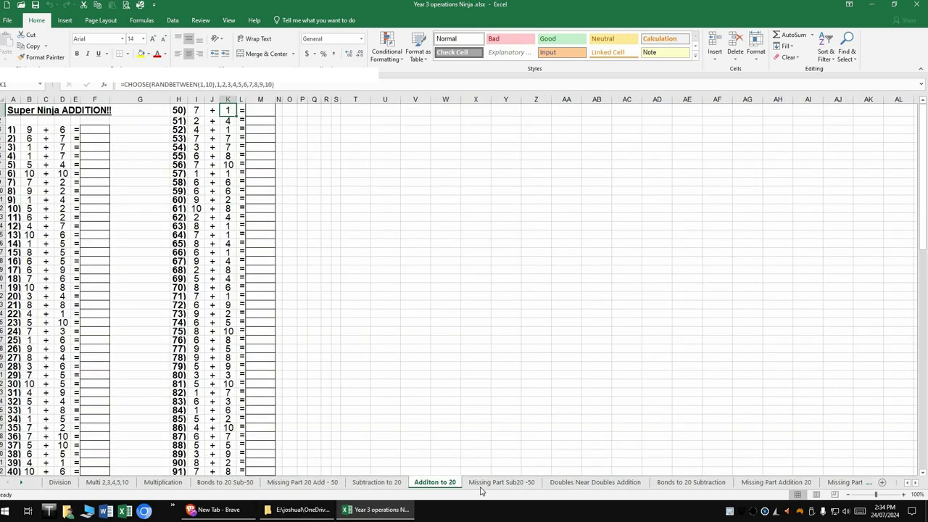
left_click(501, 481)
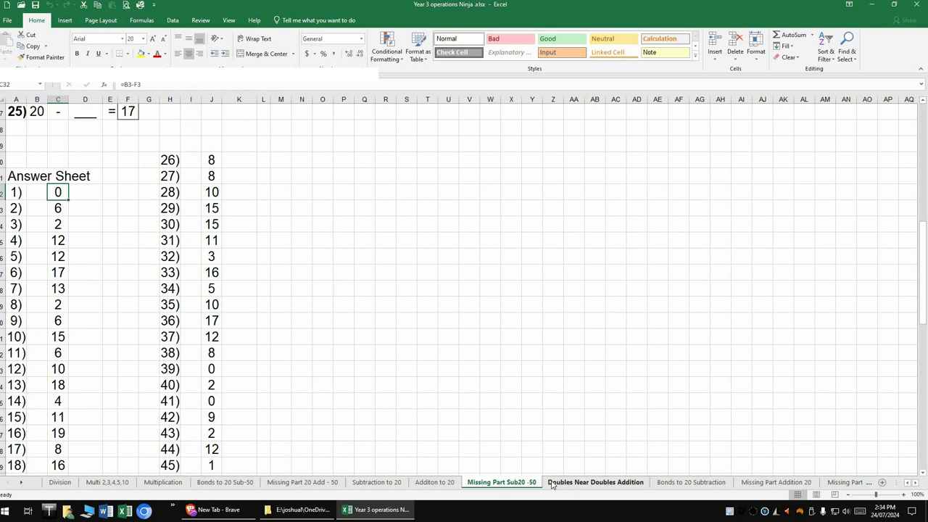
left_click(594, 481)
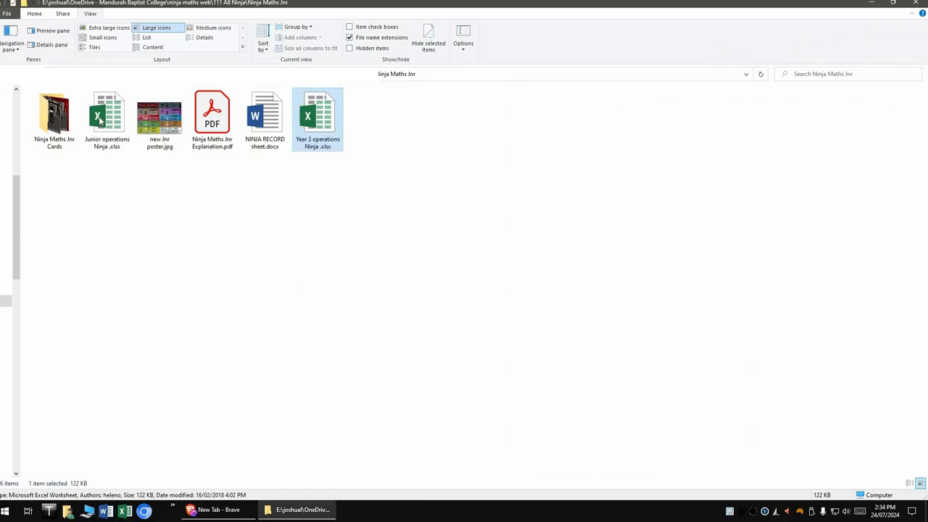
Step: Open the Junior operations workbook, view Missing Part 10 Add, Addition (50) and Missing Part Sub10 sheets, then close it
double_click(107, 113)
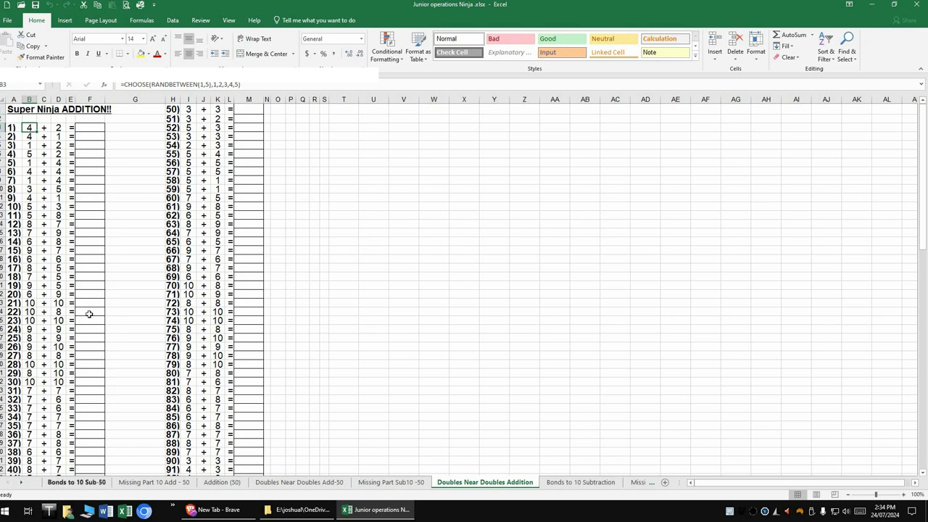
left_click(153, 481)
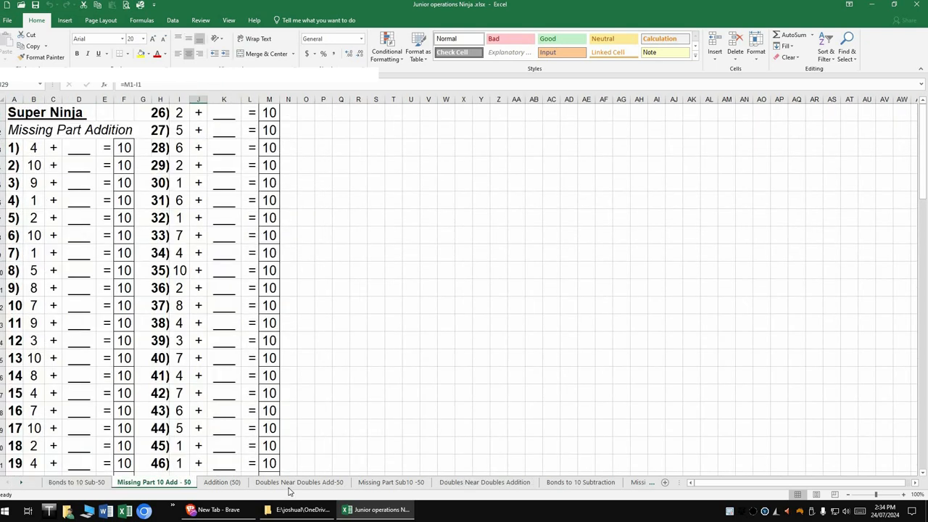
left_click(222, 481)
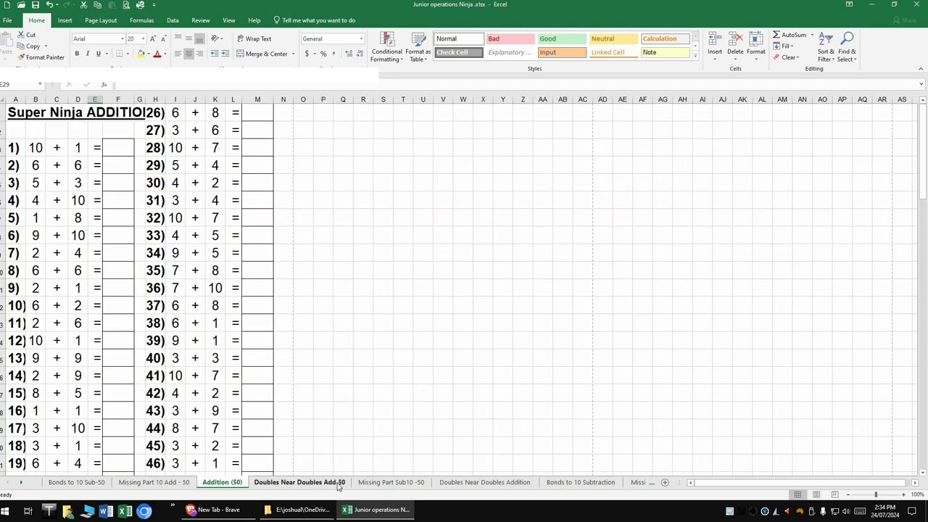
left_click(392, 481)
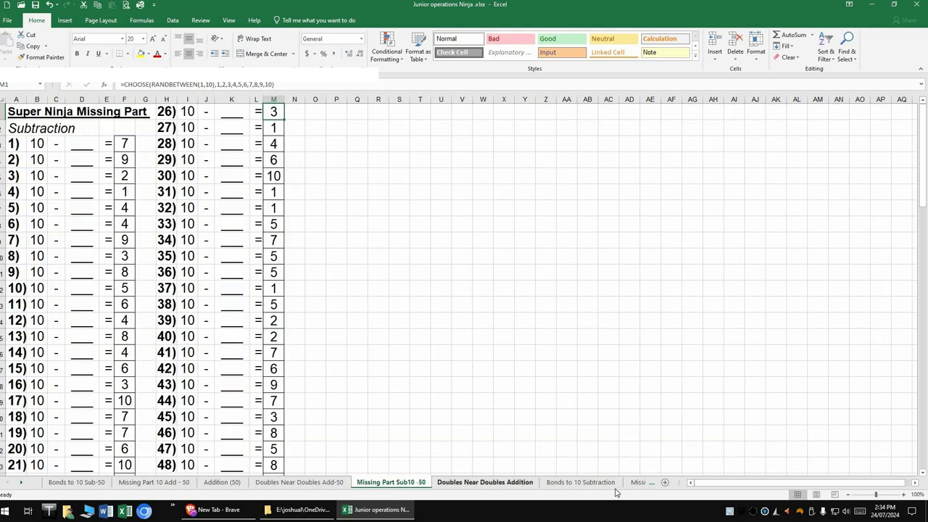
left_click(484, 482)
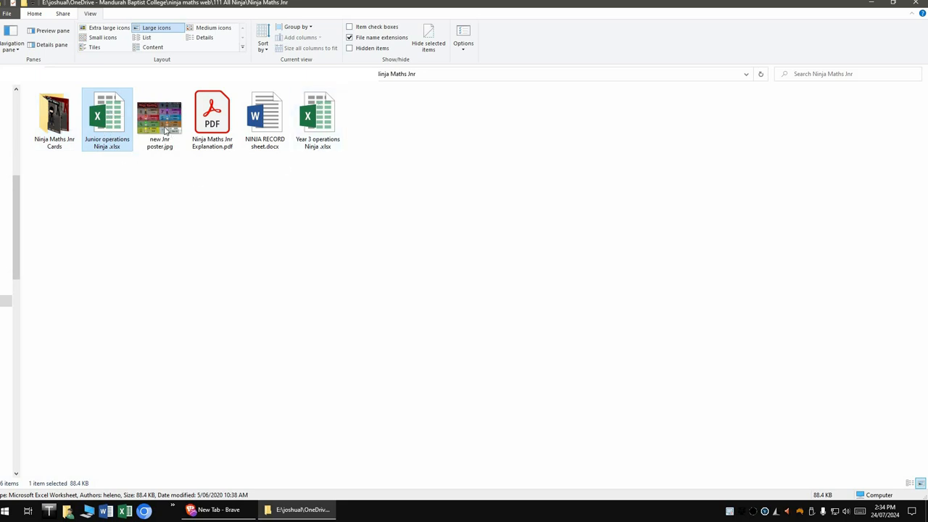
Step: View the Jnr Ninja Ranking poster full screen in IrfanView, then close the viewer
double_click(160, 116)
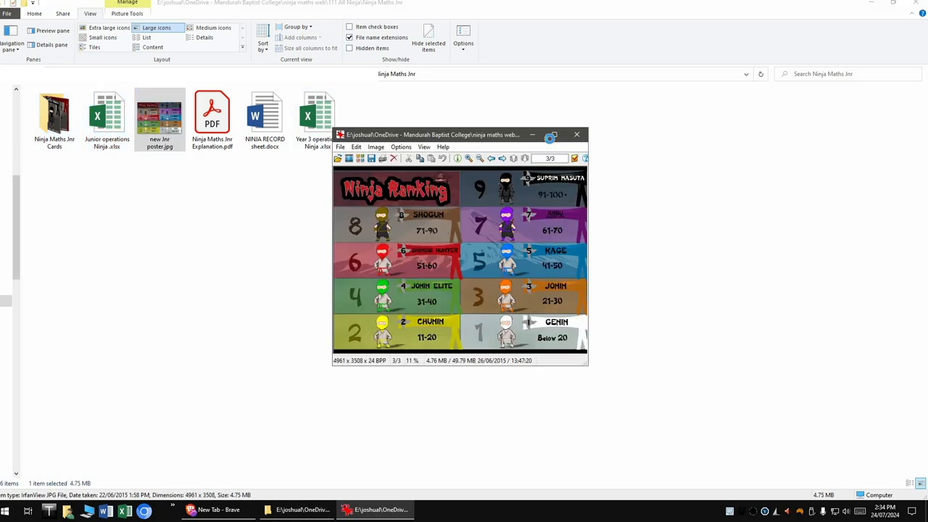
left_click(551, 133)
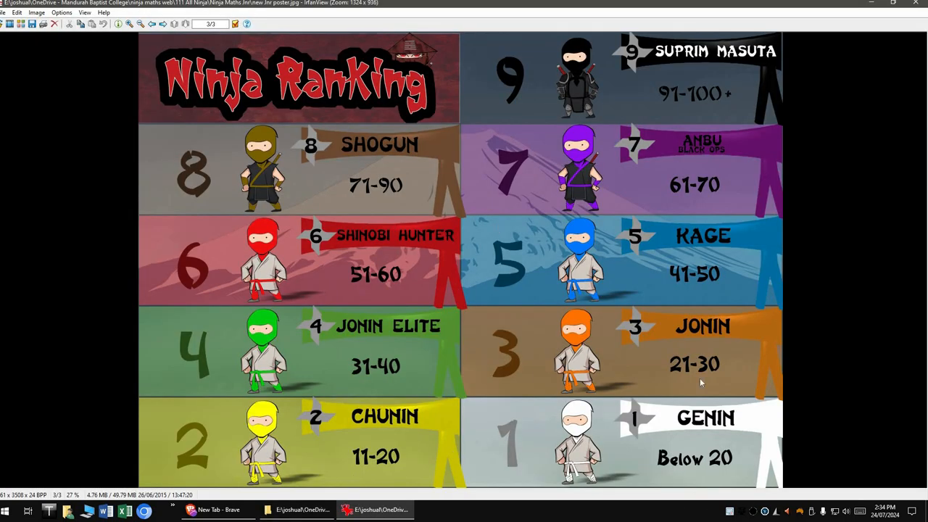
mouse_move(162, 161)
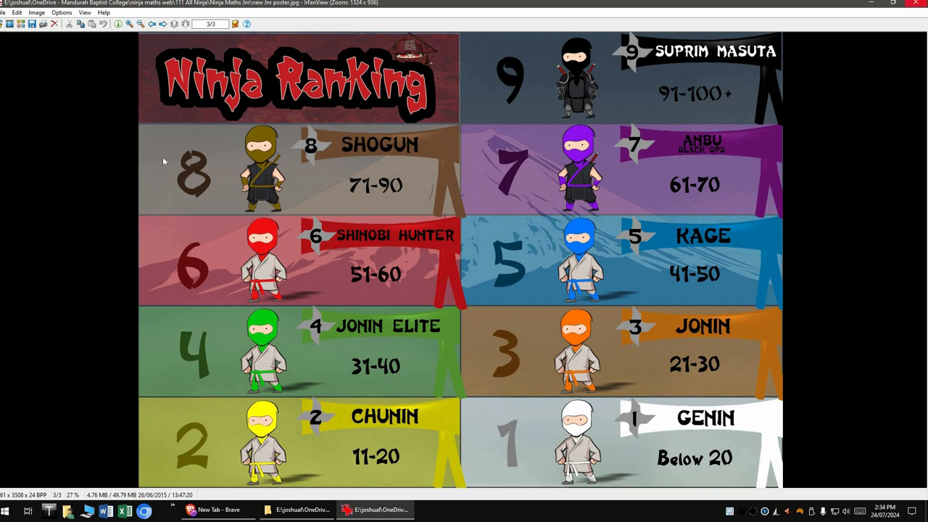
left_click(297, 510)
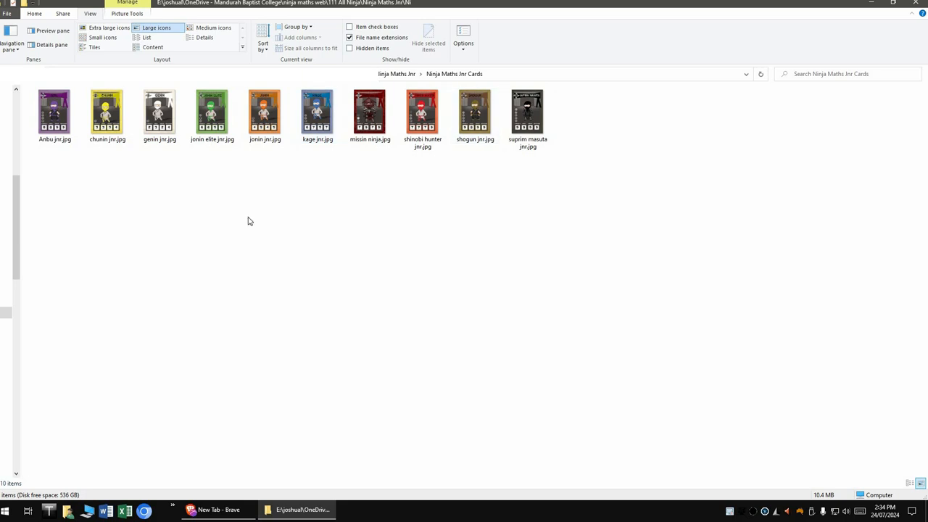
Step: Go back to 111 All Ninja, enter Foundation Ninja and select the Foundation Ninja Maths workbook
left_click(107, 113)
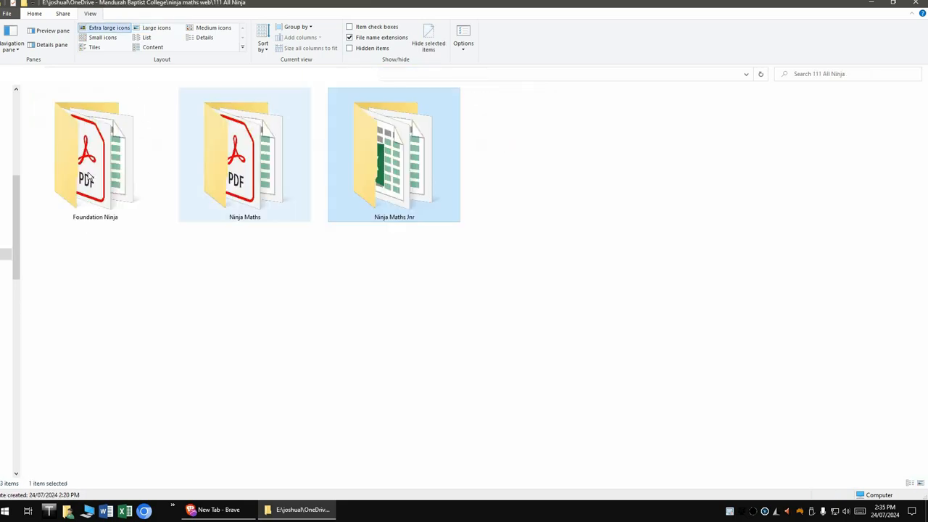
double_click(96, 153)
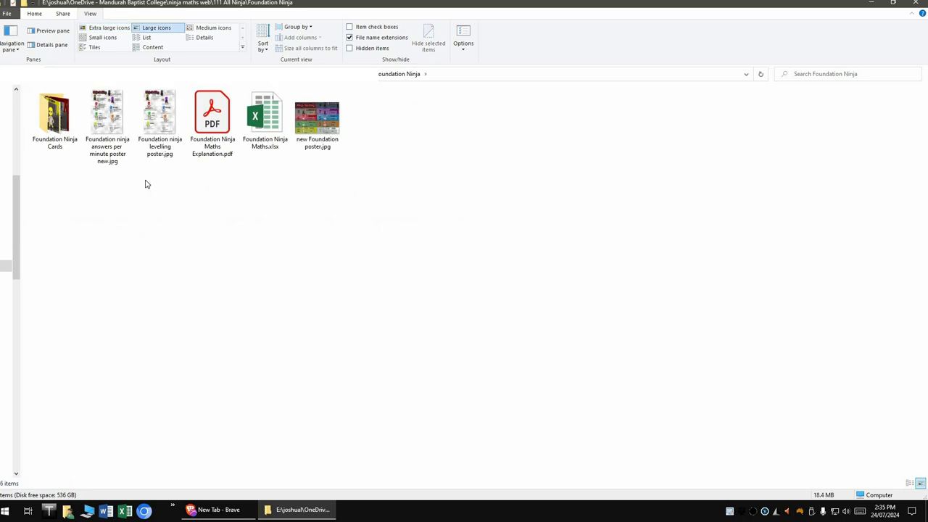
mouse_move(317, 137)
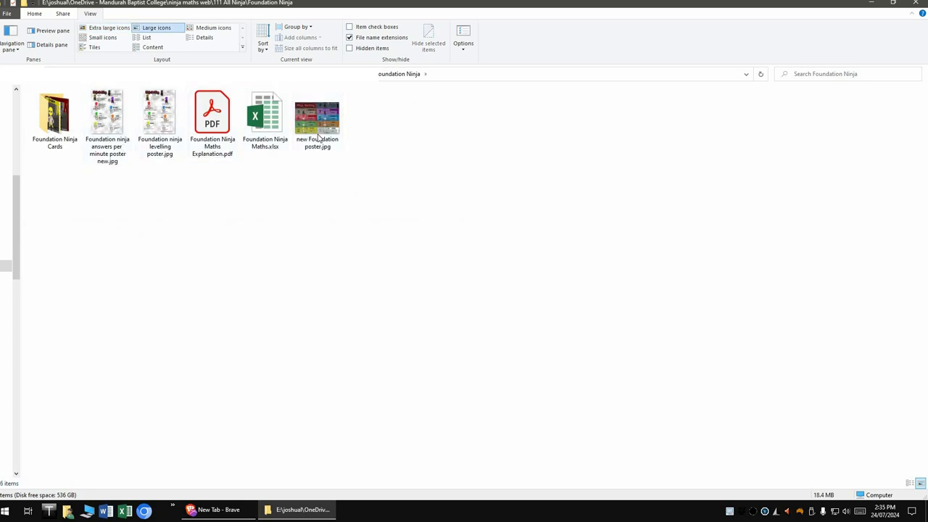
mouse_move(152, 179)
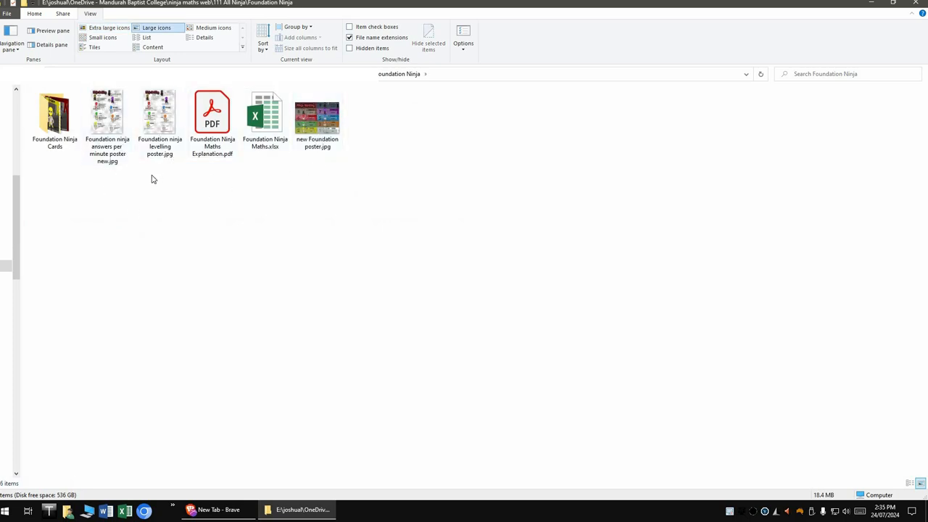
left_click(55, 116)
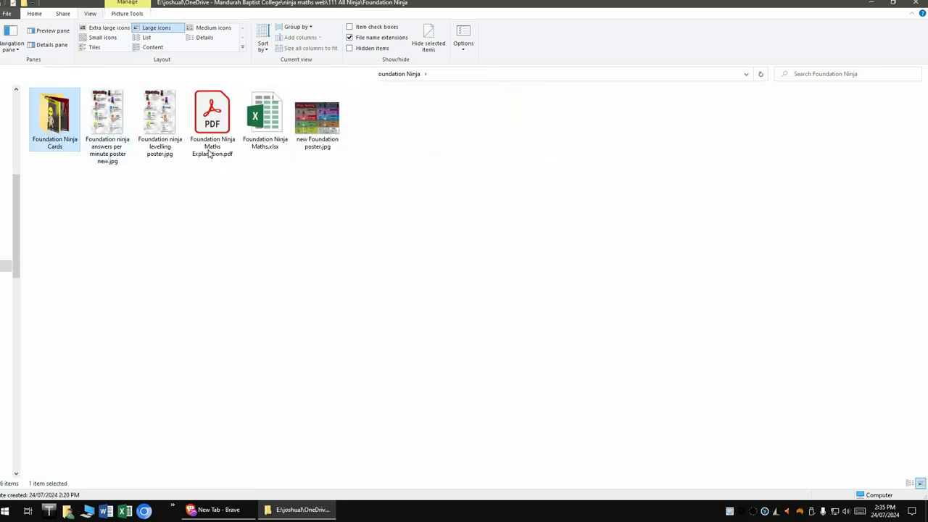
left_click(264, 119)
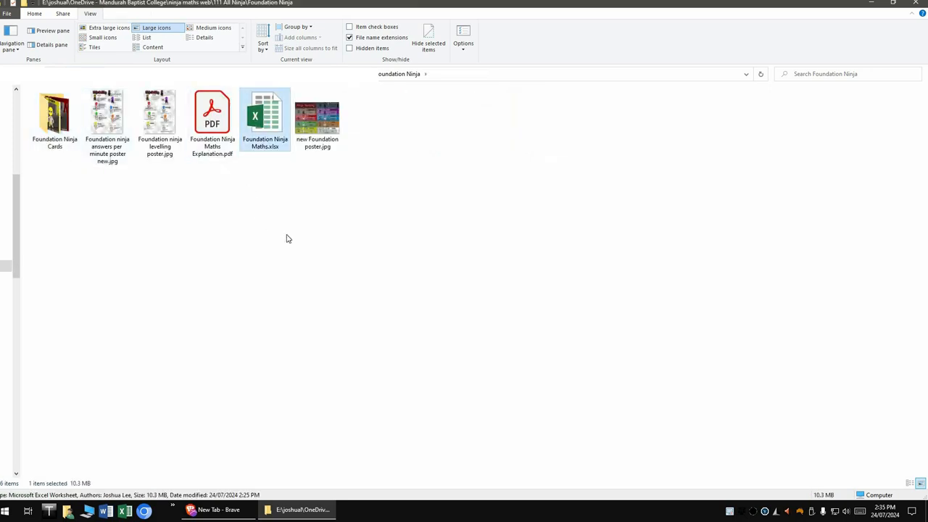
Step: Open Foundation Ninja Maths maximised and view the Addition, Next number, Next two numbers, Bonds to 5 and Name numbers sheets
double_click(264, 116)
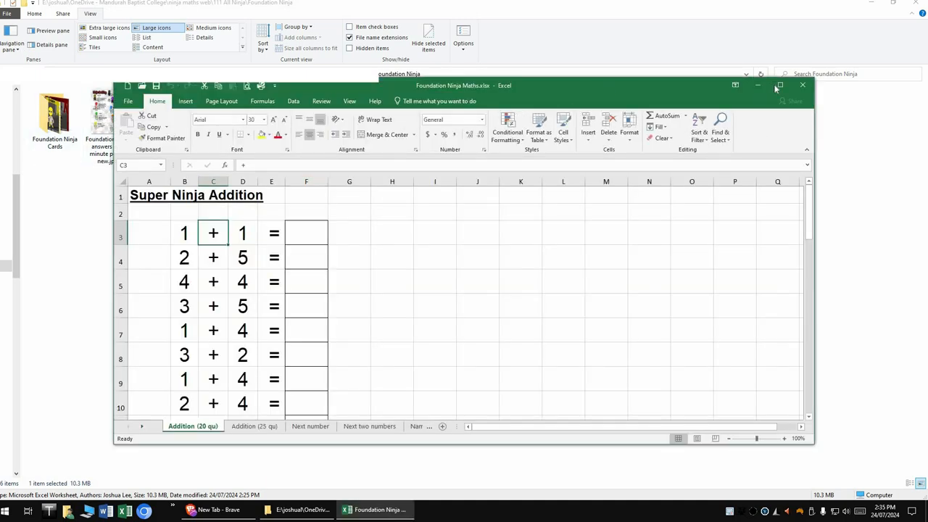
left_click(779, 84)
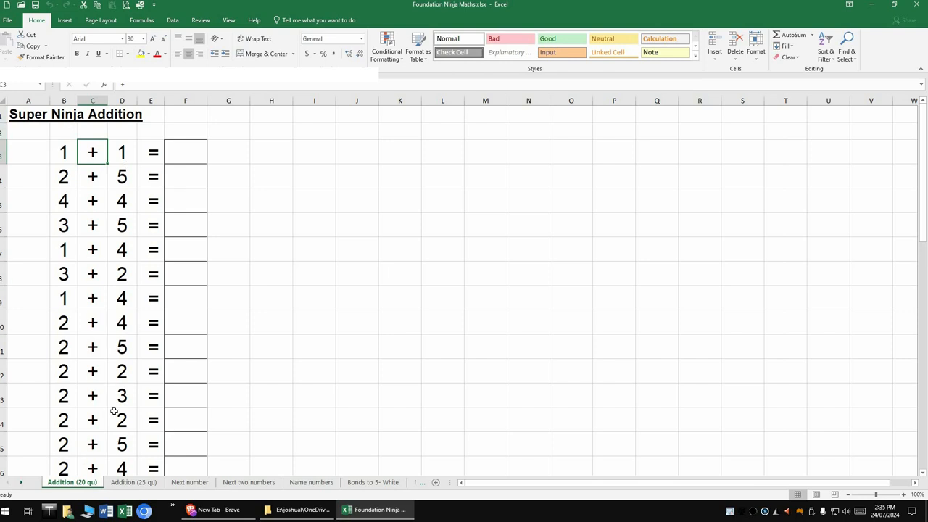
left_click(134, 481)
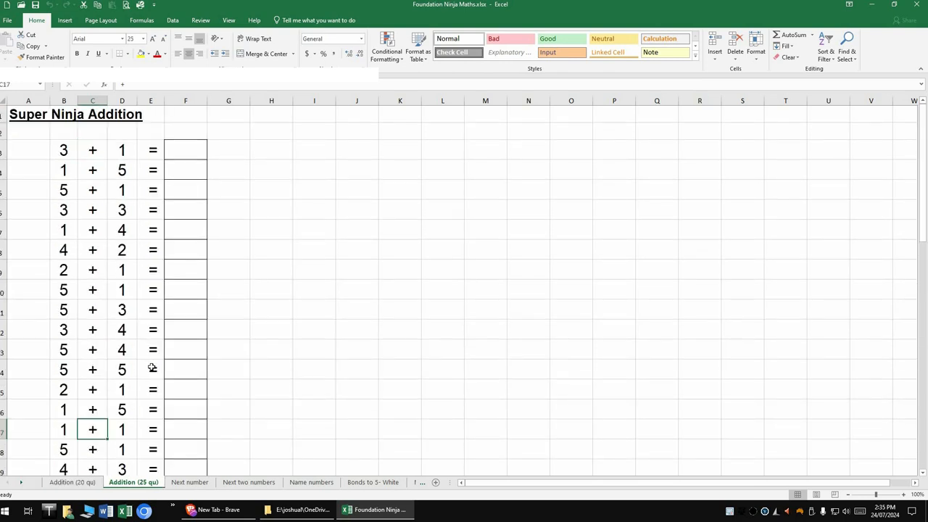
left_click(189, 481)
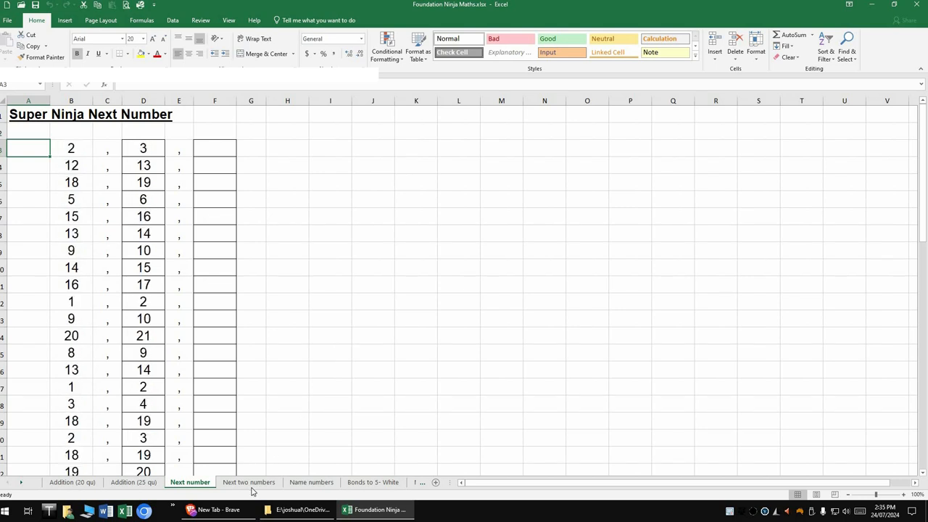
left_click(248, 482)
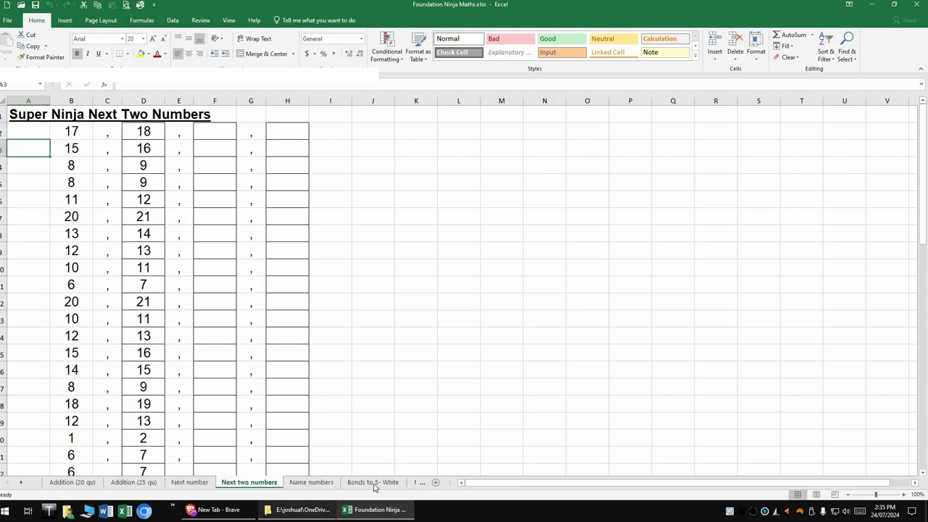
left_click(372, 481)
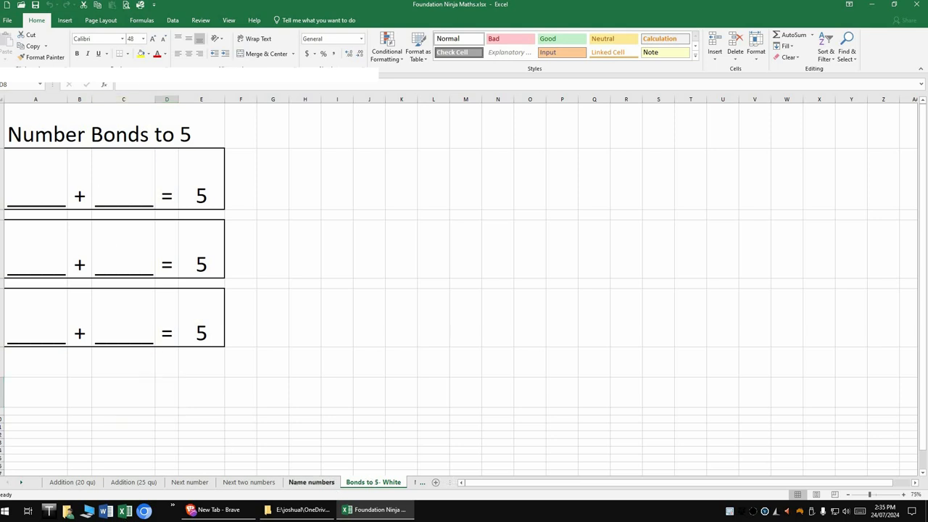
left_click(310, 481)
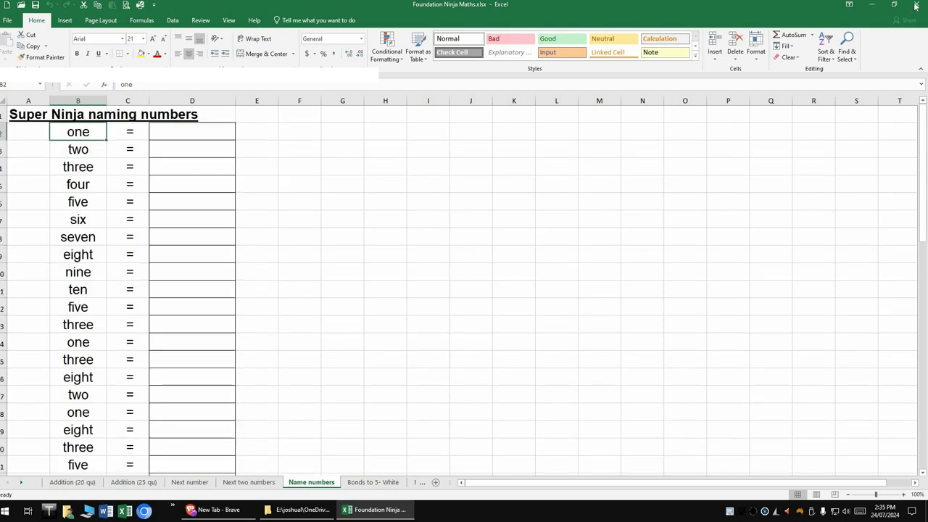
Step: Close the Foundation Ninja Maths workbook and answer the save-changes prompt
left_click(916, 6)
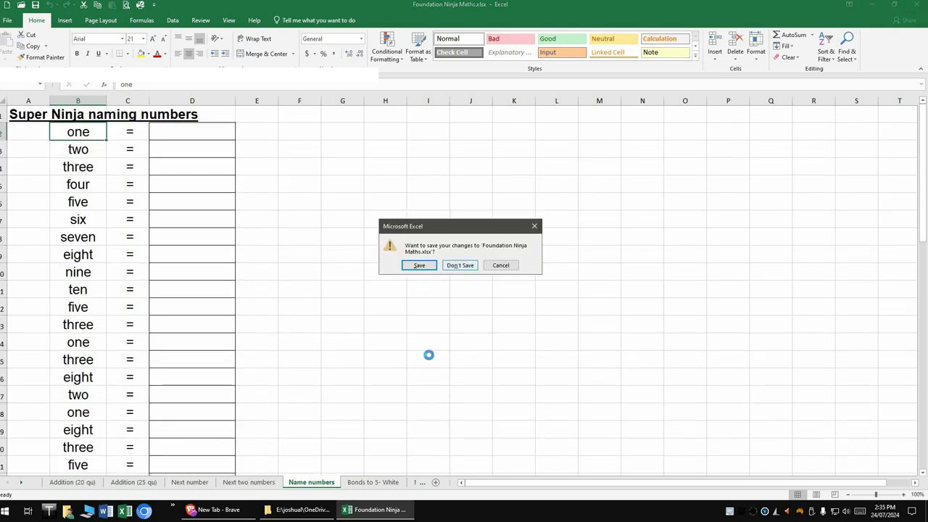
left_click(459, 264)
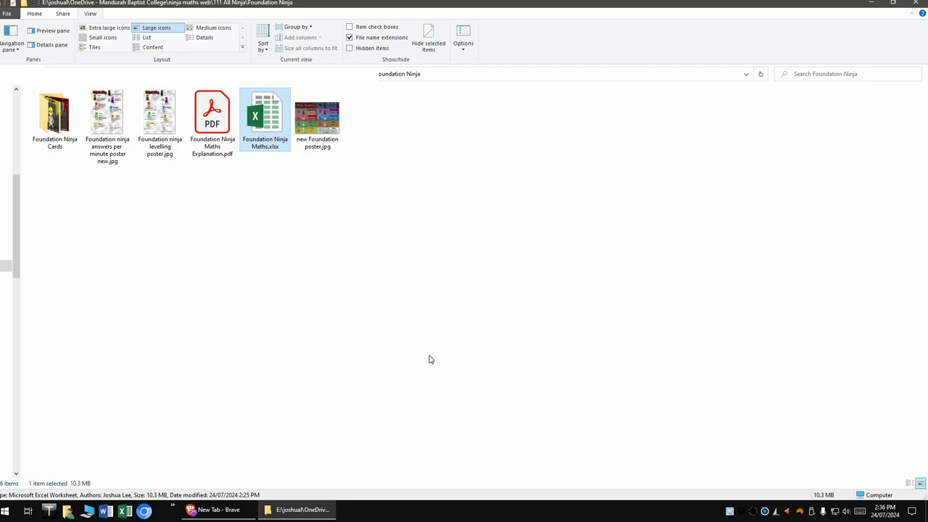
mouse_move(403, 103)
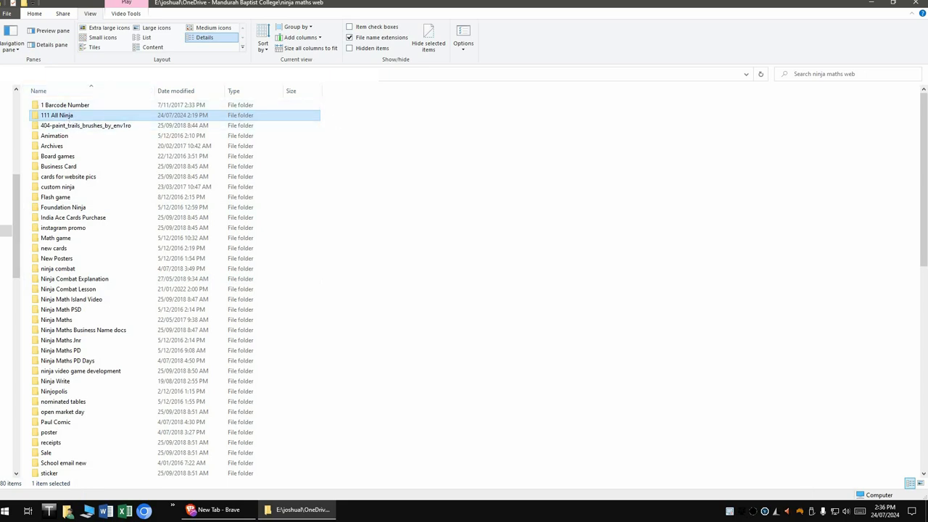
Step: Open the 111 All Ninja folder showing Foundation Ninja, Ninja Maths and Ninja Maths Jnr
double_click(57, 114)
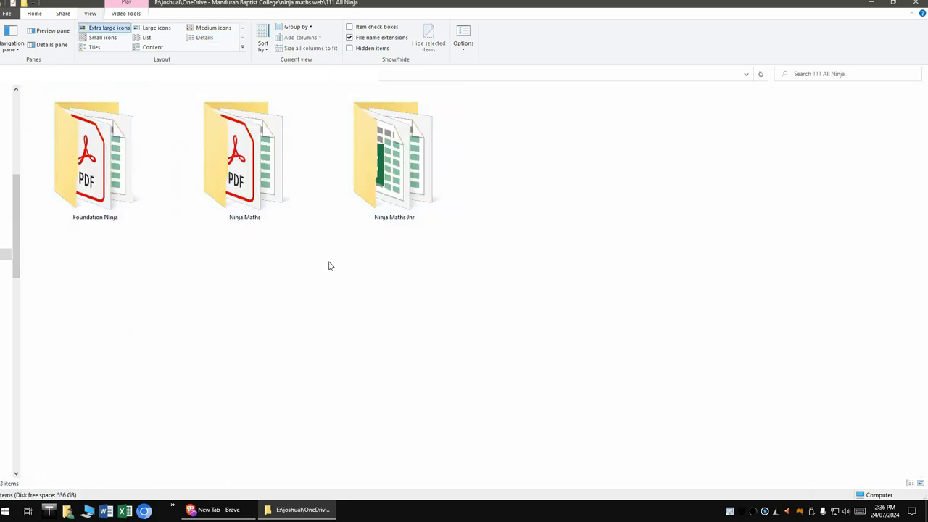
mouse_move(365, 281)
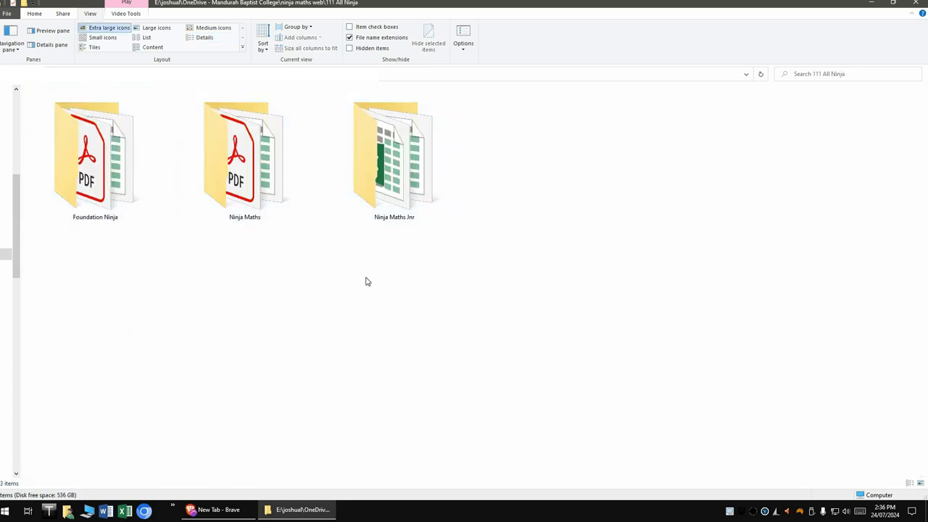